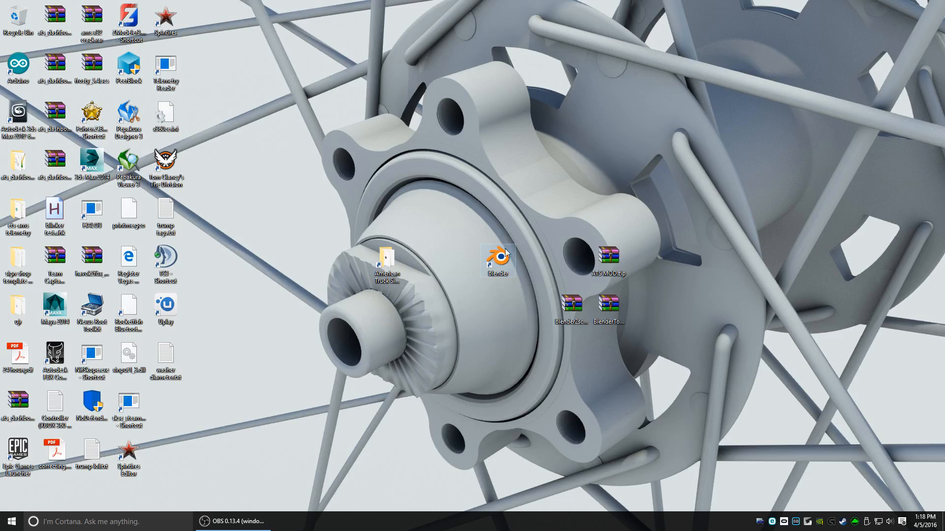
Step: Extract ATS MOD.zip onto the desktop with Extract Here and check its contents in WinRAR
{"action": "left_click", "coordinate": [608, 259]}
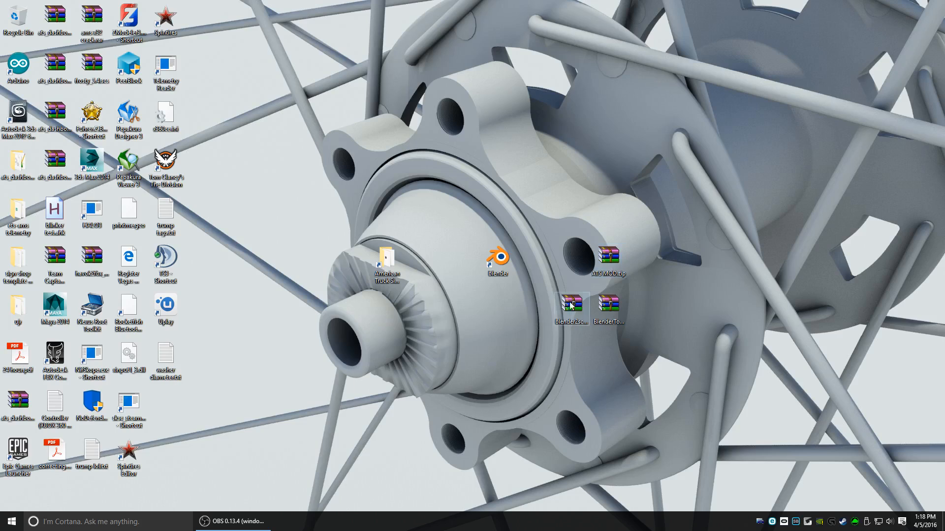
{"action": "left_click", "coordinate": [570, 307]}
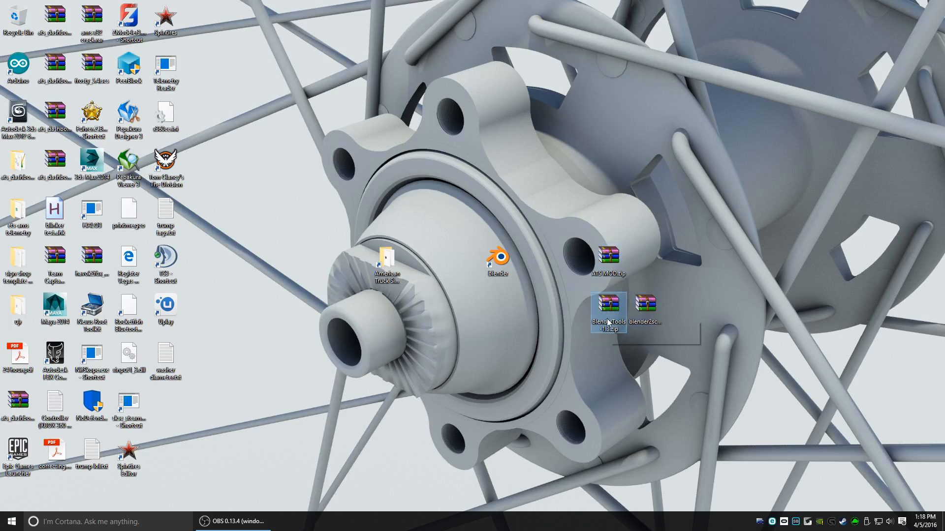
{"action": "mouse_move", "coordinate": [646, 312]}
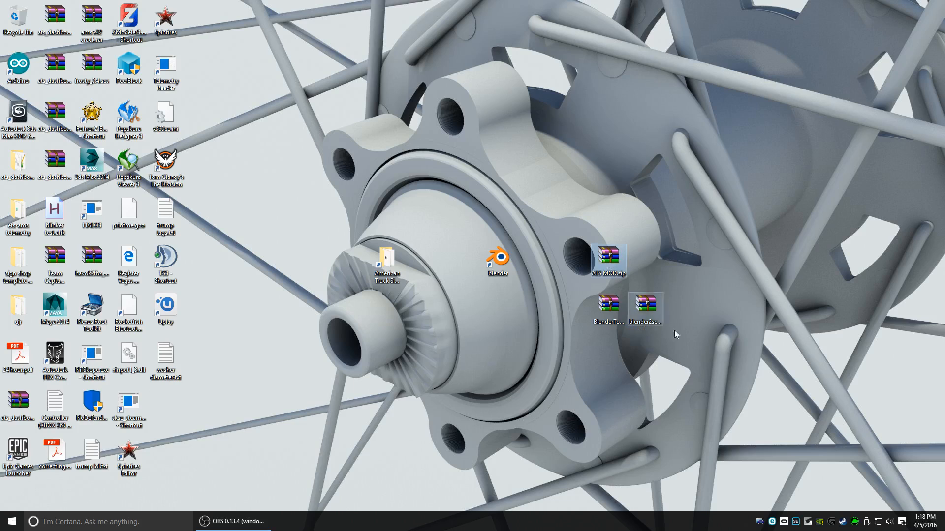
{"action": "right_click", "coordinate": [606, 259]}
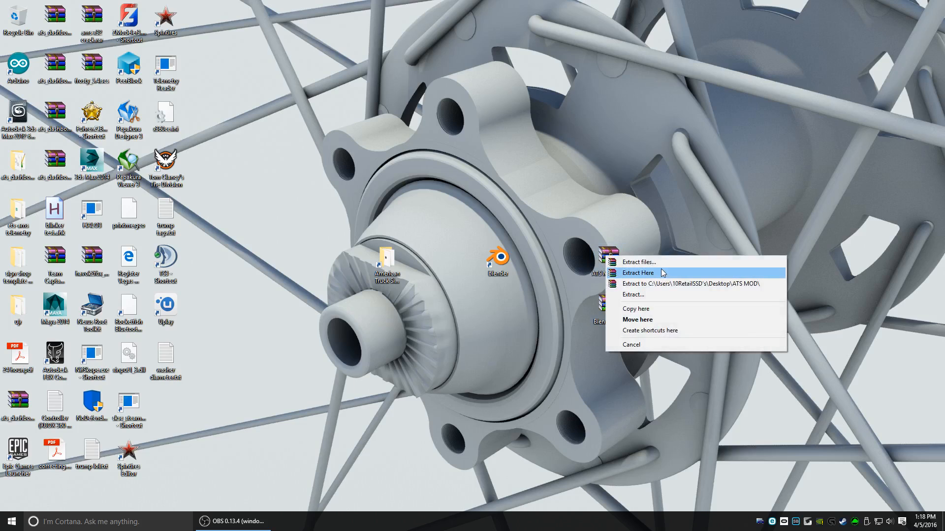
{"action": "left_click", "coordinate": [637, 272]}
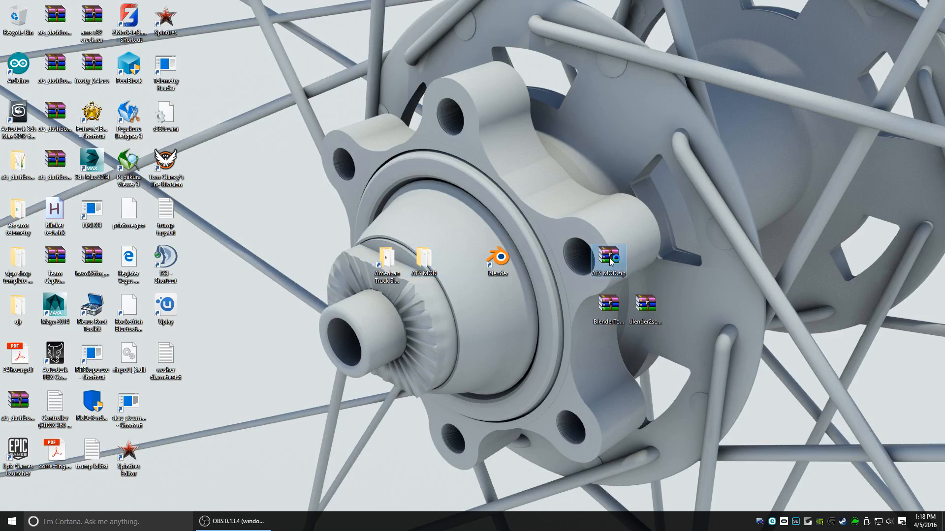
{"action": "double_click", "coordinate": [609, 258]}
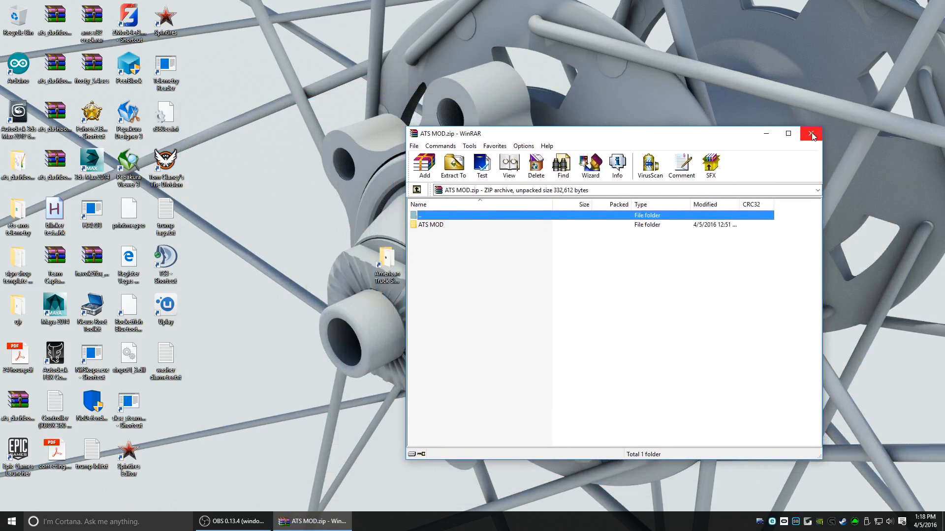
{"action": "left_click", "coordinate": [811, 134]}
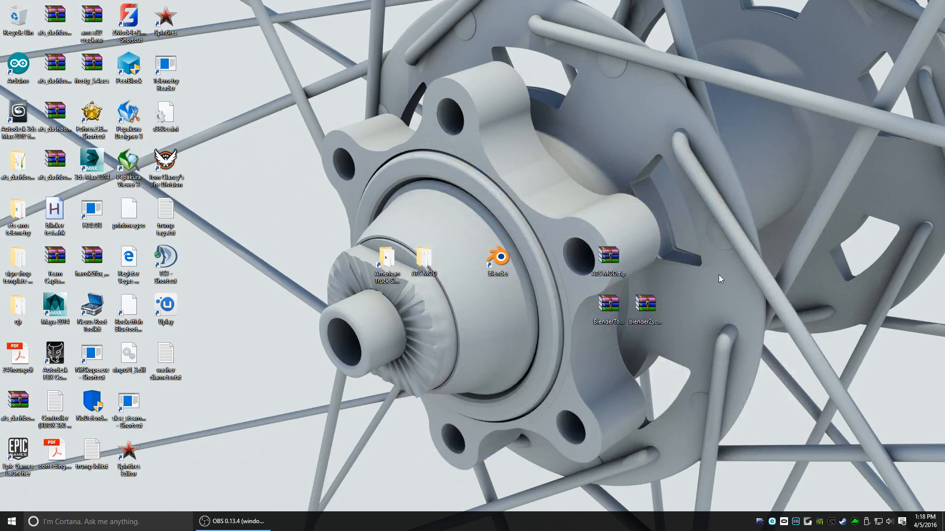
{"action": "mouse_move", "coordinate": [561, 391]}
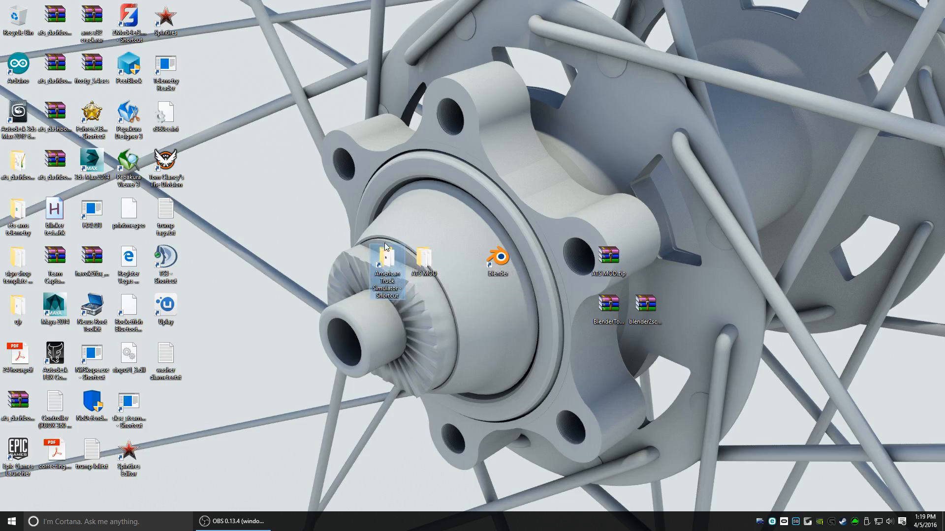
Step: Launch American Truck Simulator's Steam properties and browse its local files
{"action": "double_click", "coordinate": [386, 261]}
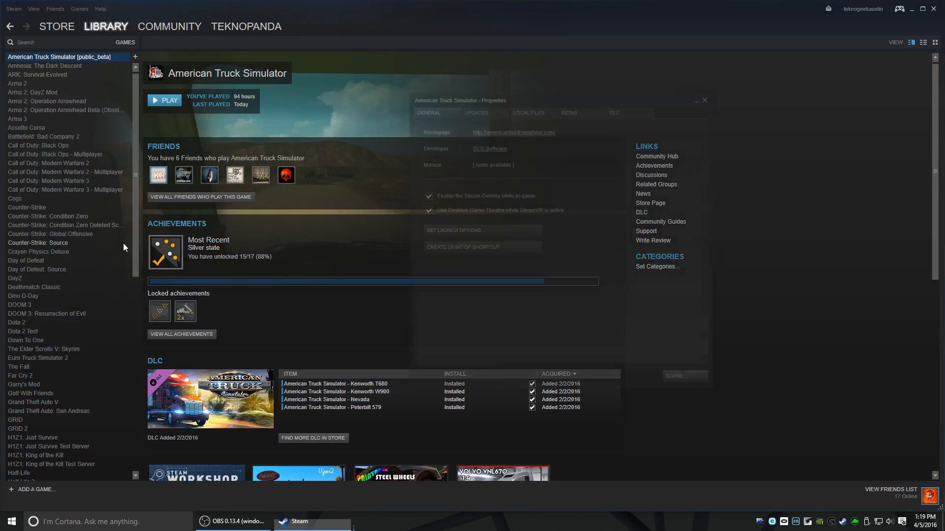
{"action": "left_click", "coordinate": [528, 113]}
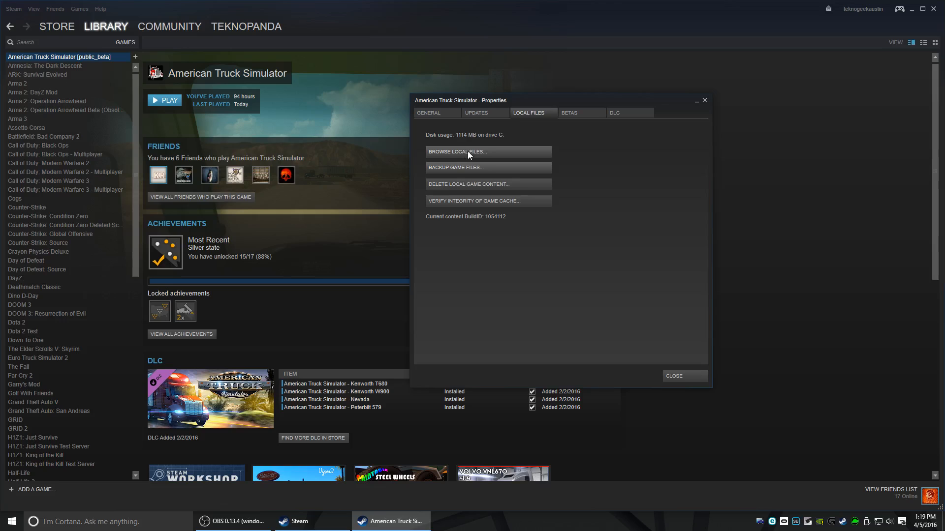
{"action": "left_click", "coordinate": [469, 151]}
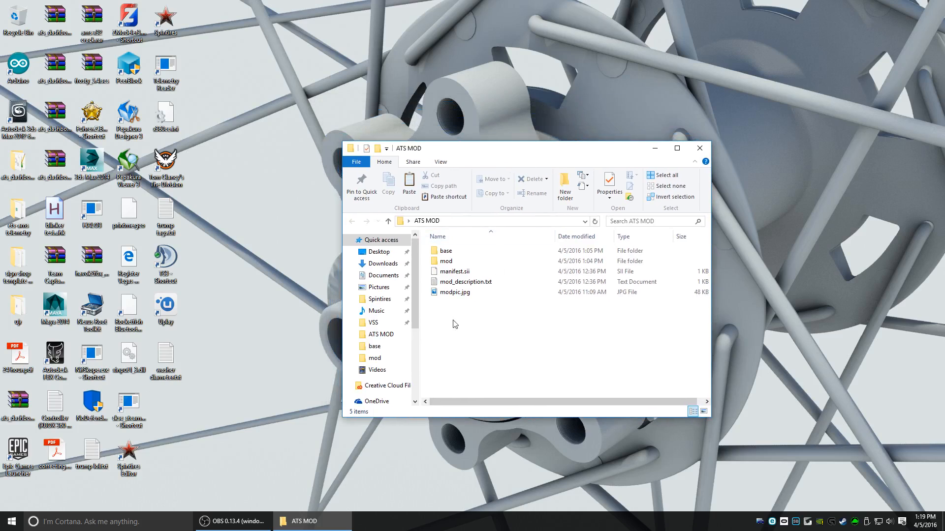
Step: Run base.scs from the ATS MOD base folder through scs_extractor.exe
{"action": "double_click", "coordinate": [445, 250]}
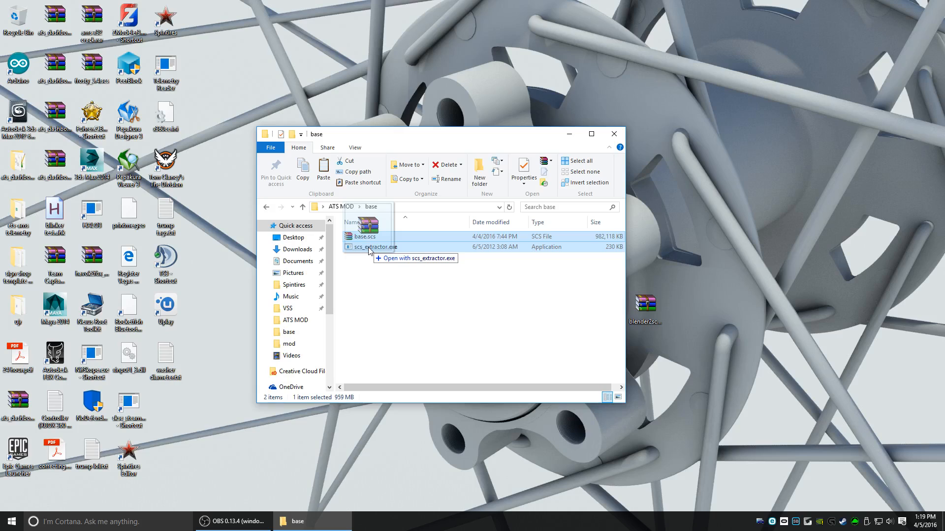
{"action": "double_click", "coordinate": [376, 246]}
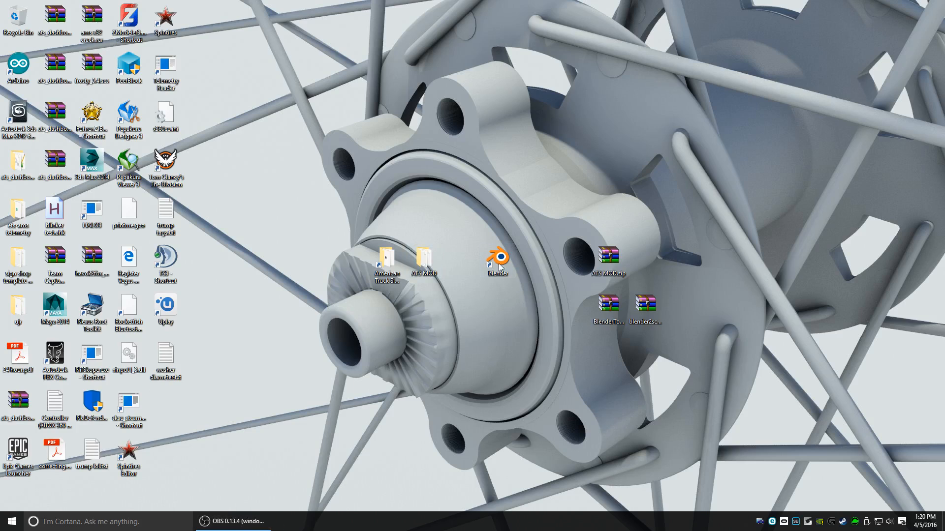
Step: Locate Blender 2.77's scripts\addons folder and its existing io_scs_tools add-on
{"action": "right_click", "coordinate": [498, 258]}
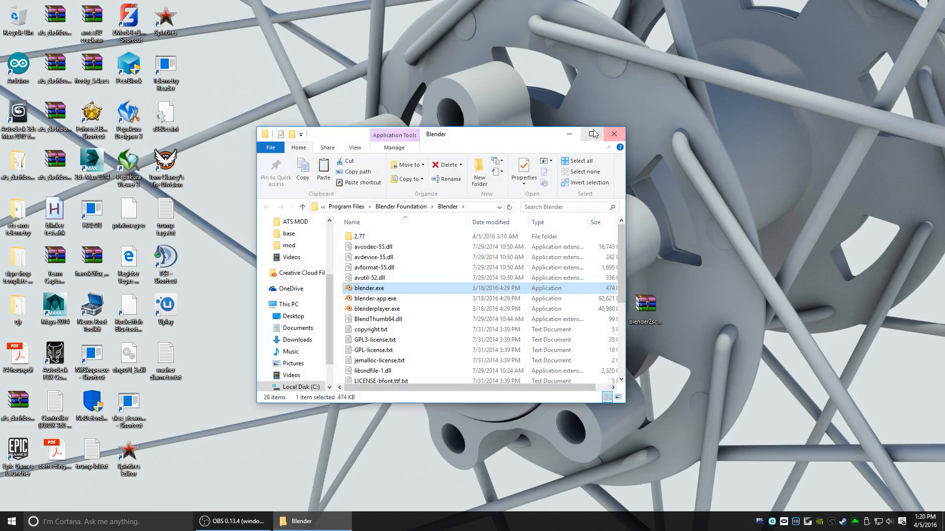
{"action": "left_click", "coordinate": [592, 134]}
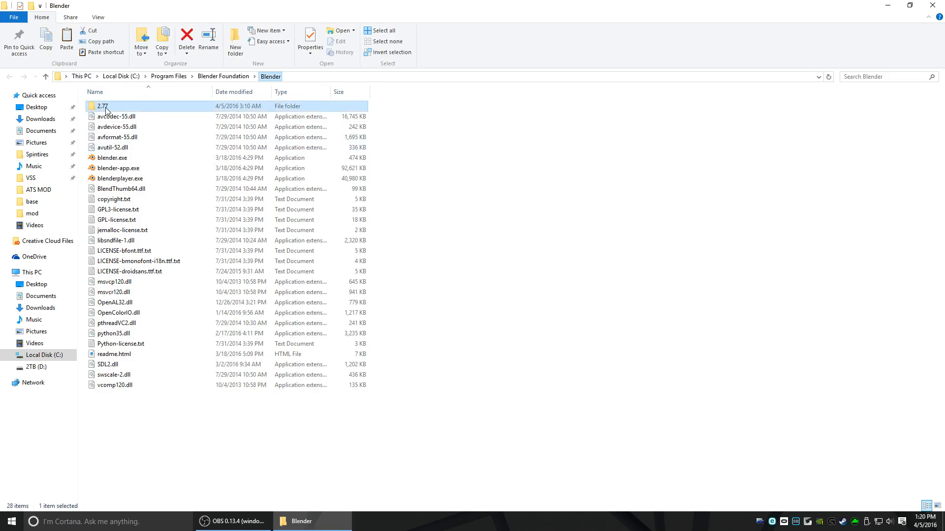
{"action": "double_click", "coordinate": [101, 106]}
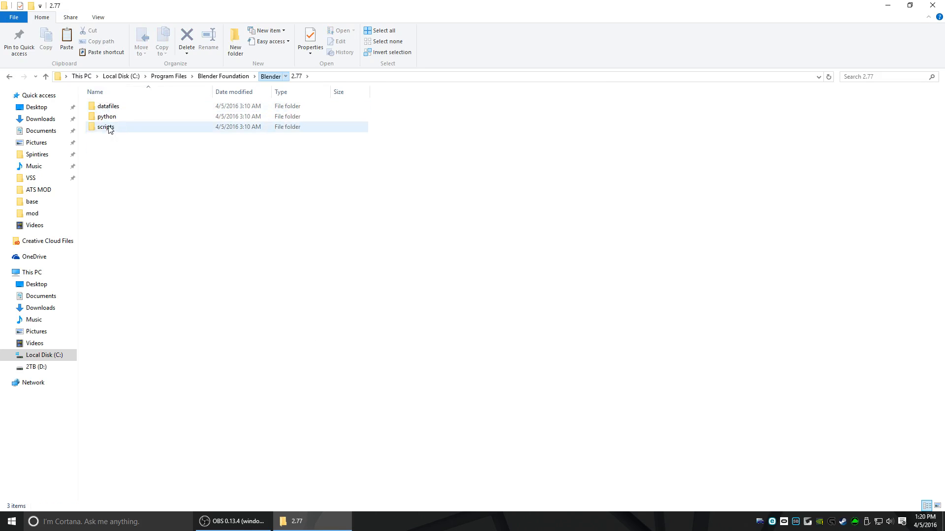
{"action": "double_click", "coordinate": [103, 127]}
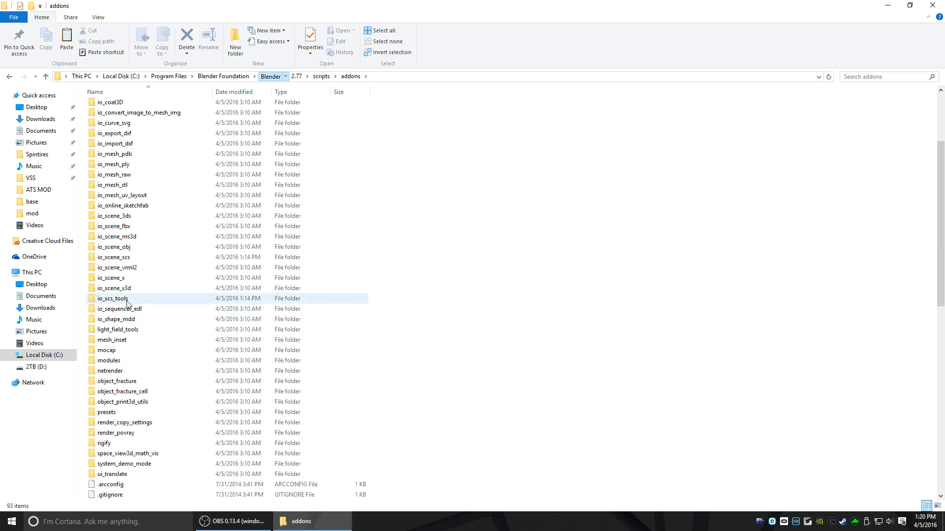
{"action": "left_click", "coordinate": [113, 298]}
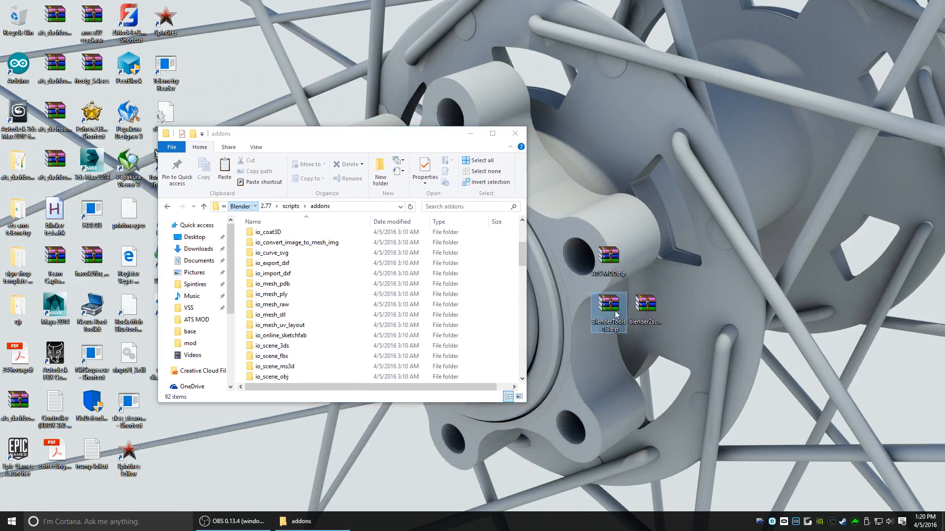
Step: Extract io_scs_tools from BlenderTools-1.3.zip and the blender2scs archive into addons
{"action": "double_click", "coordinate": [608, 304]}
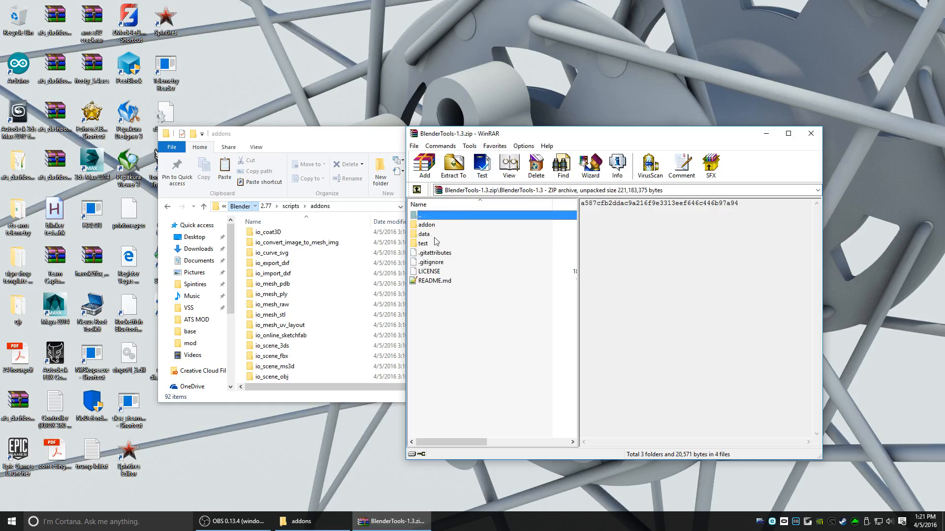
{"action": "mouse_move", "coordinate": [429, 231]}
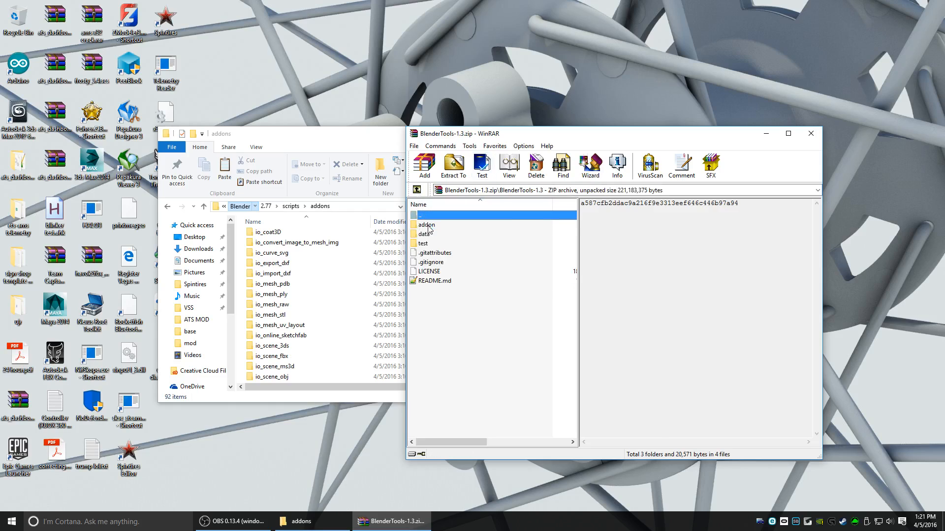
{"action": "double_click", "coordinate": [425, 225]}
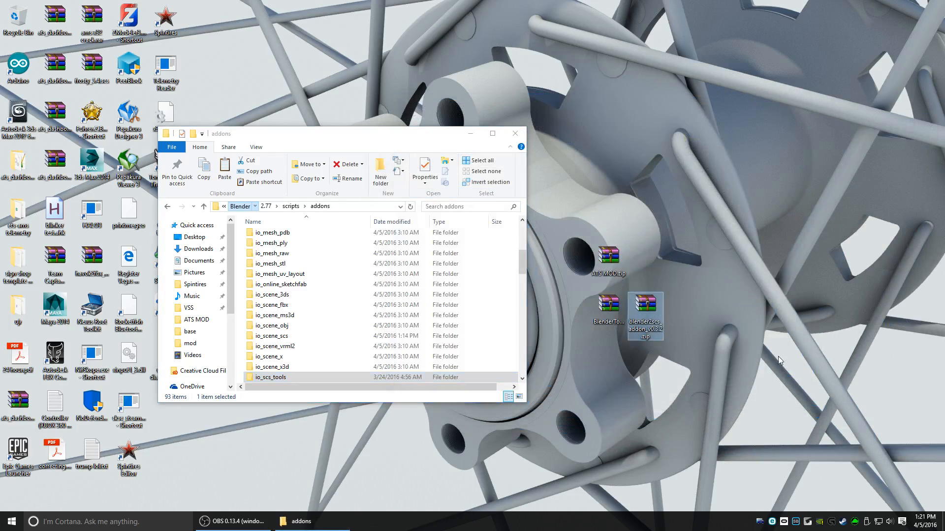
{"action": "double_click", "coordinate": [645, 310]}
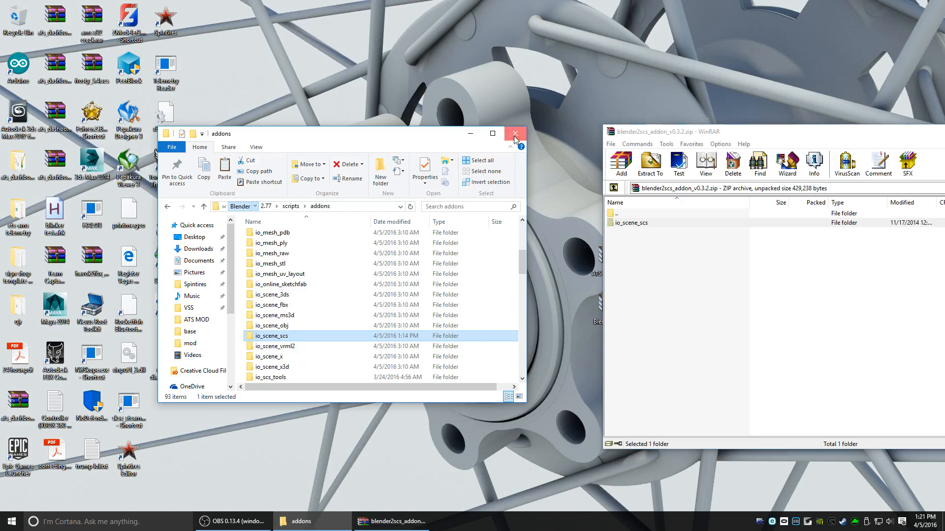
{"action": "left_click", "coordinate": [516, 133]}
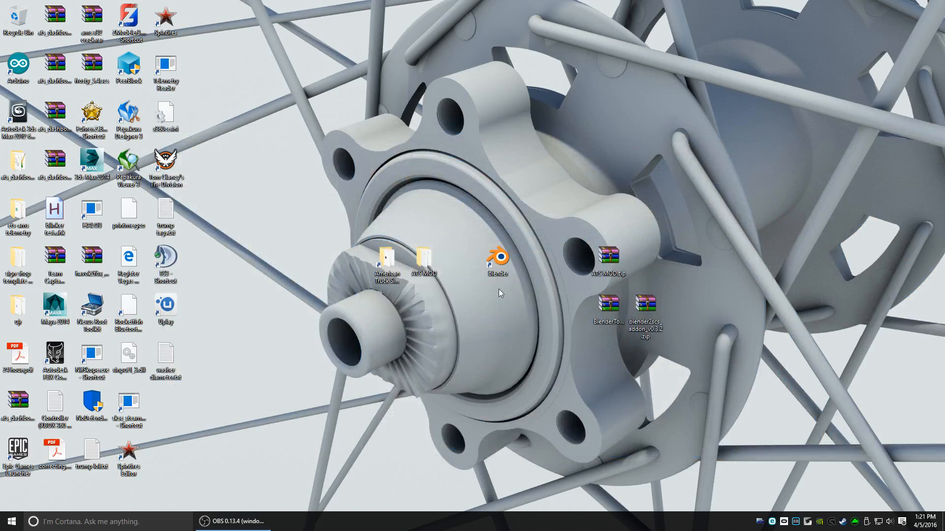
Step: In Blender's add-on preferences, filter 'scs', enable Blender2SCS and disable SCS Tools
{"action": "double_click", "coordinate": [494, 258]}
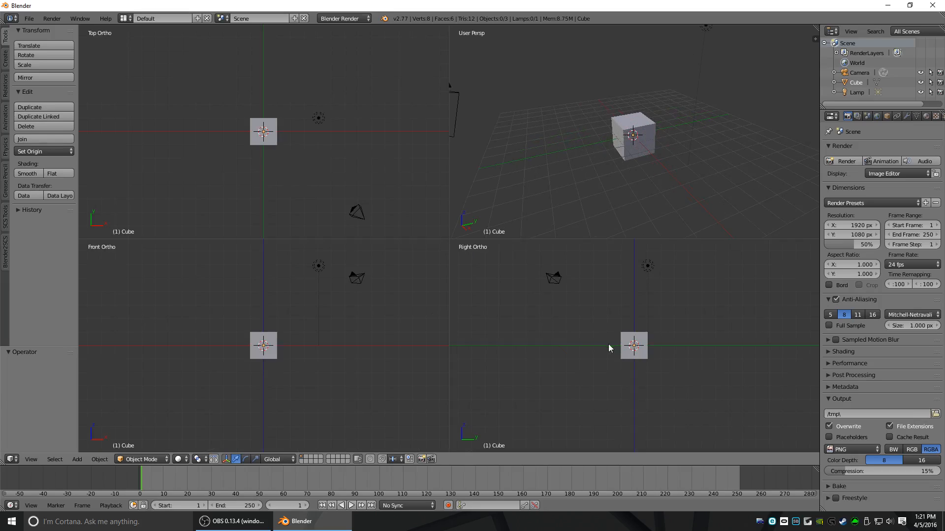
{"action": "left_click", "coordinate": [31, 16]}
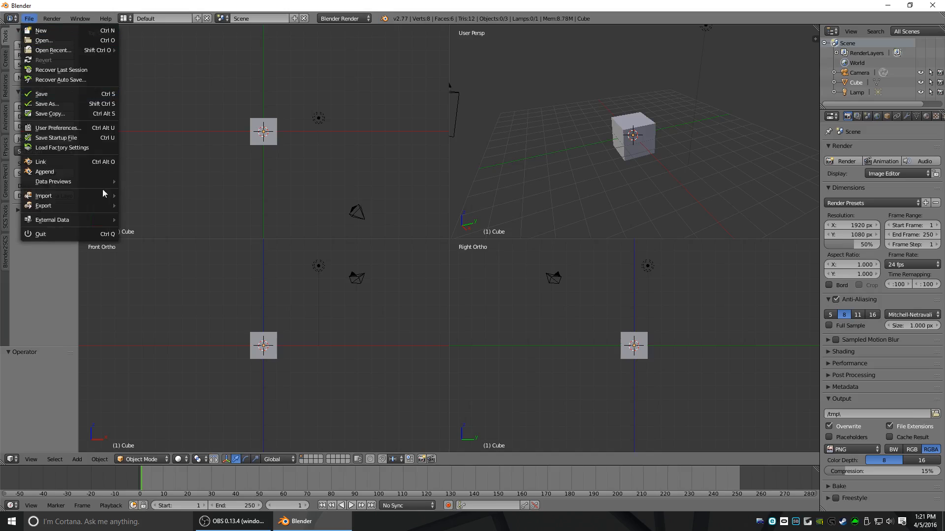
{"action": "left_click", "coordinate": [57, 128]}
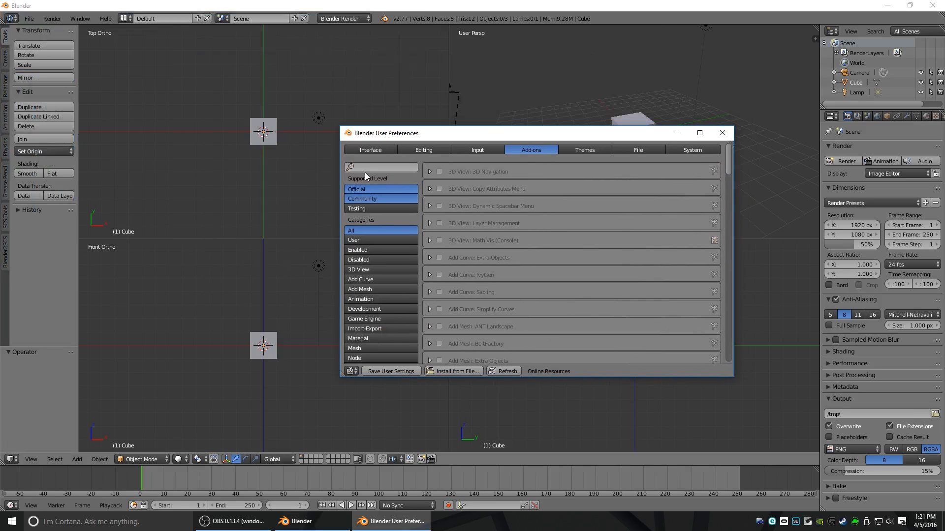
{"action": "type", "text": "scs"}
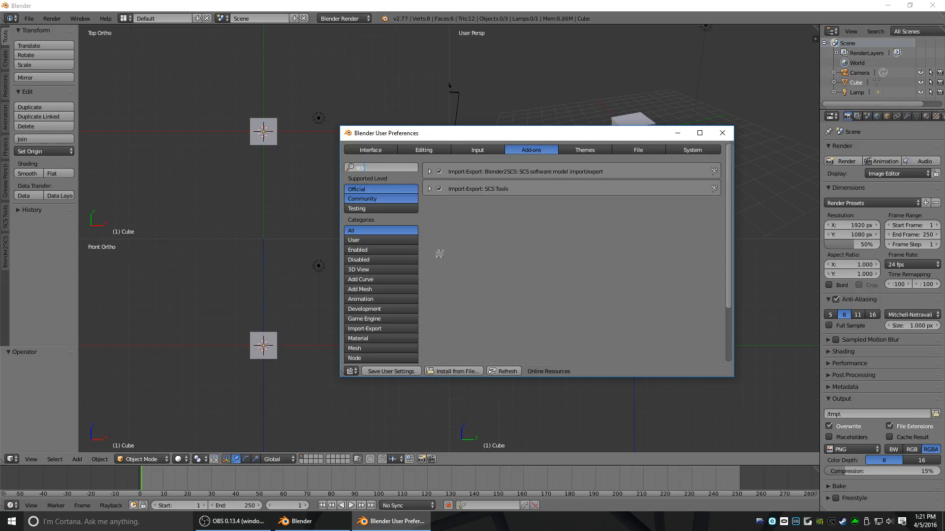
{"action": "left_click", "coordinate": [439, 171]}
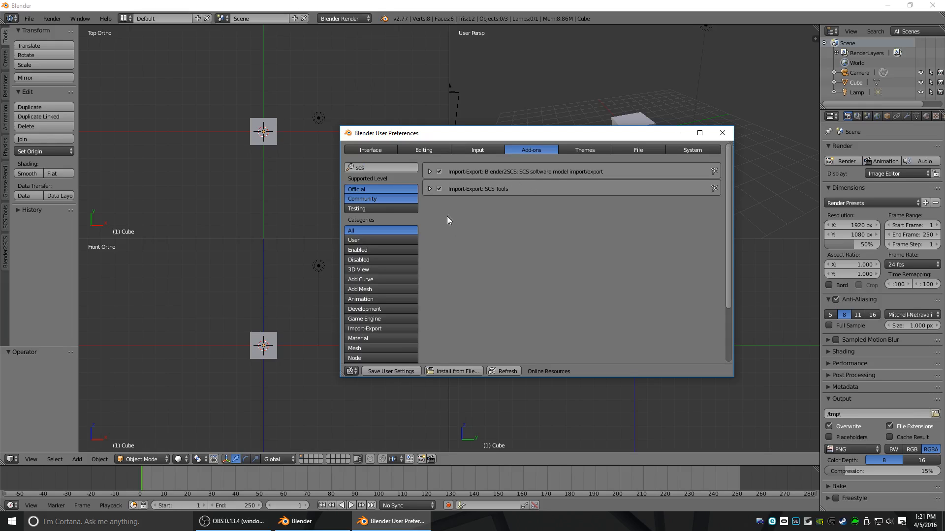
{"action": "mouse_move", "coordinate": [525, 349]}
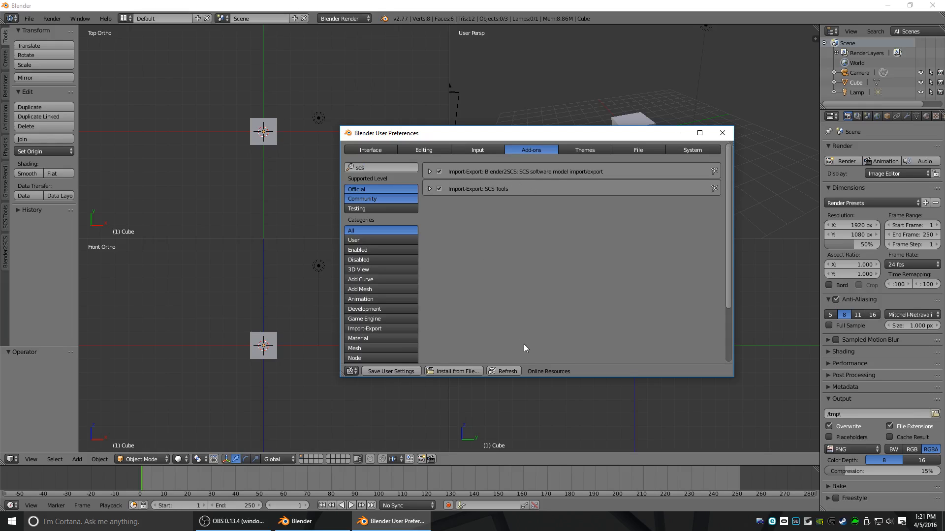
{"action": "left_click", "coordinate": [439, 188]}
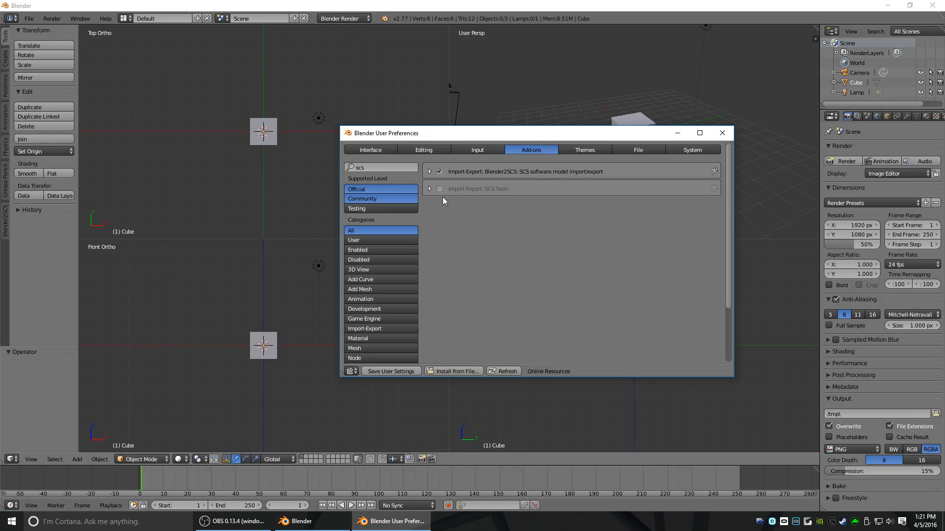
{"action": "left_click", "coordinate": [438, 189]}
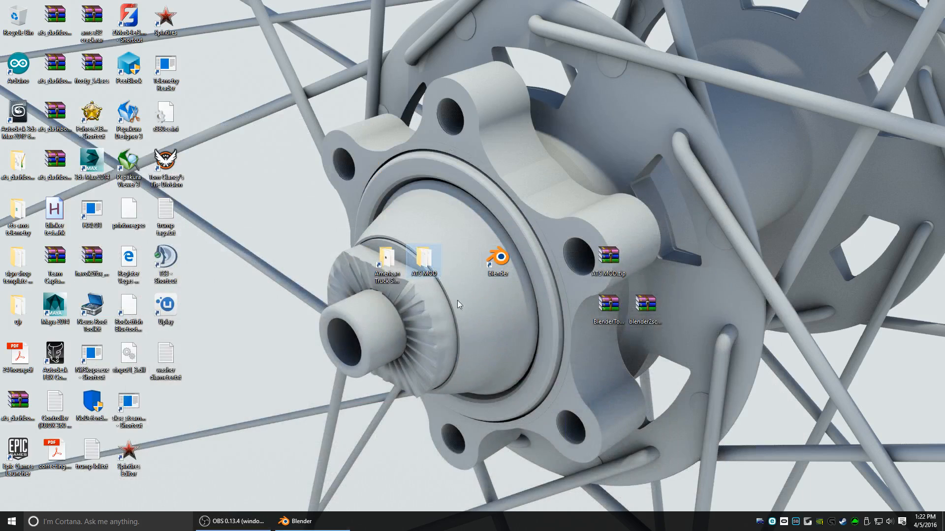
Step: Copy the vehicle folder from ATS MOD\base into the mod folder
{"action": "double_click", "coordinate": [422, 261]}
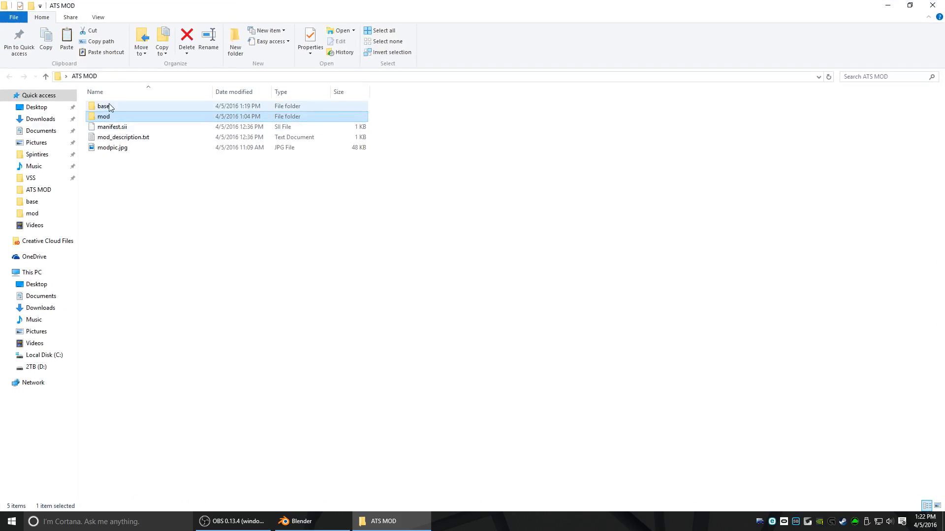
{"action": "double_click", "coordinate": [103, 105]}
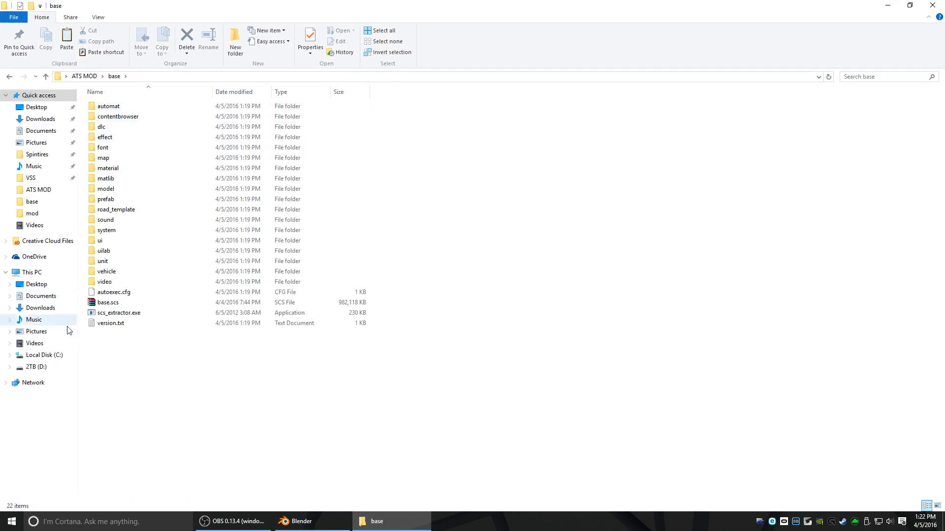
{"action": "right_click", "coordinate": [106, 271]}
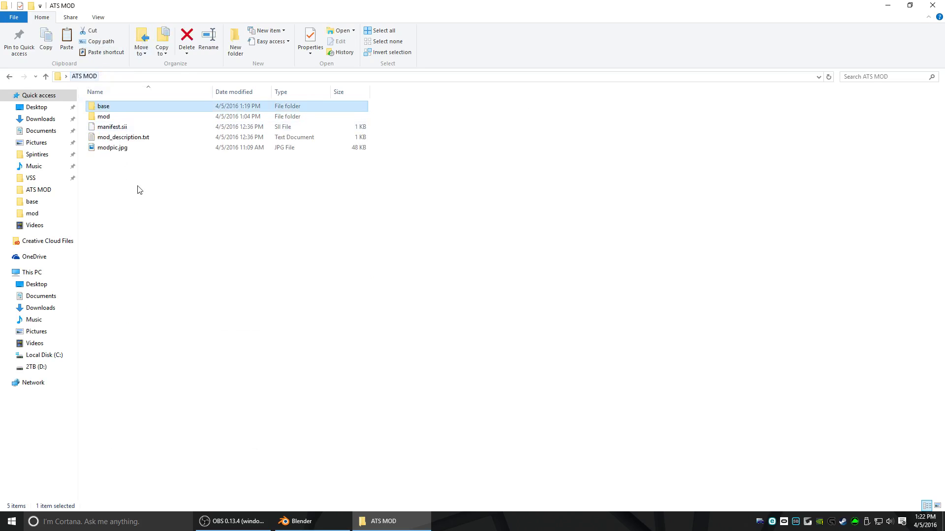
{"action": "mouse_move", "coordinate": [97, 118]}
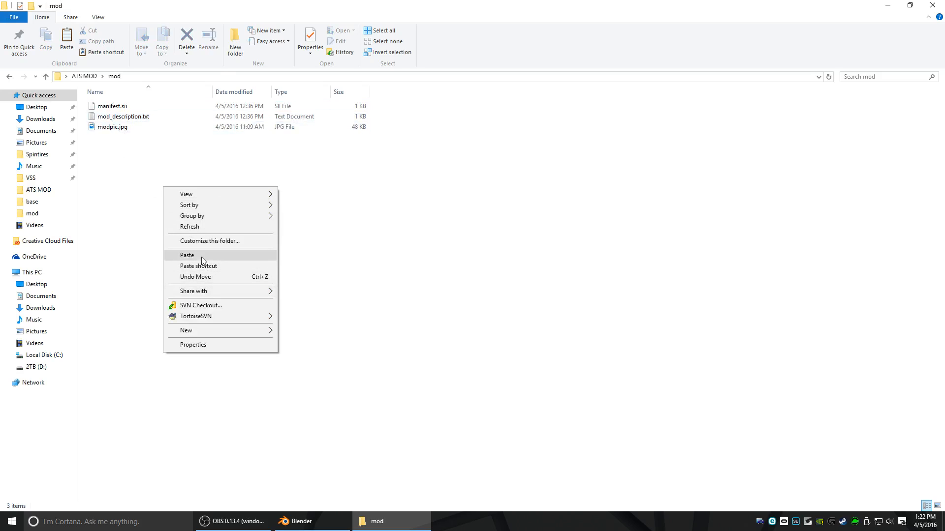
{"action": "left_click", "coordinate": [187, 255]}
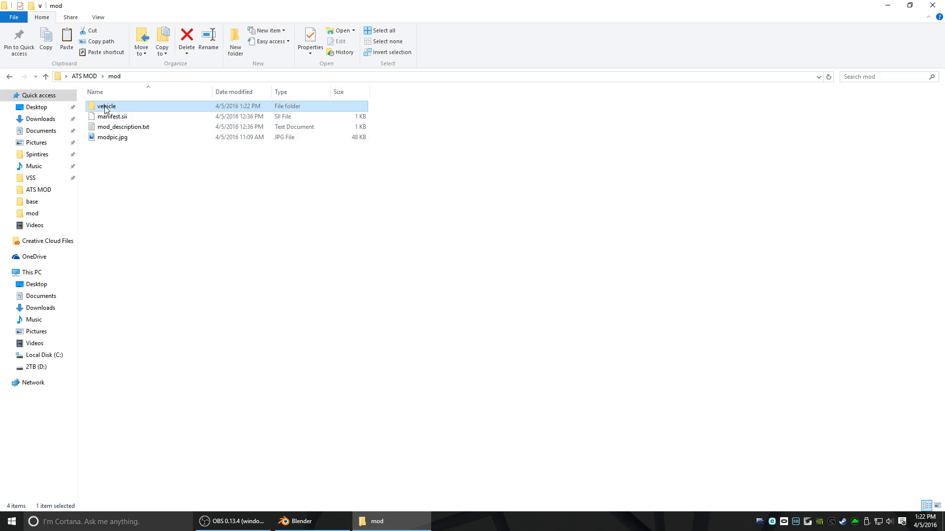
Step: Browse mod down to vehicle\trailer\box and return to Blender
{"action": "double_click", "coordinate": [105, 106]}
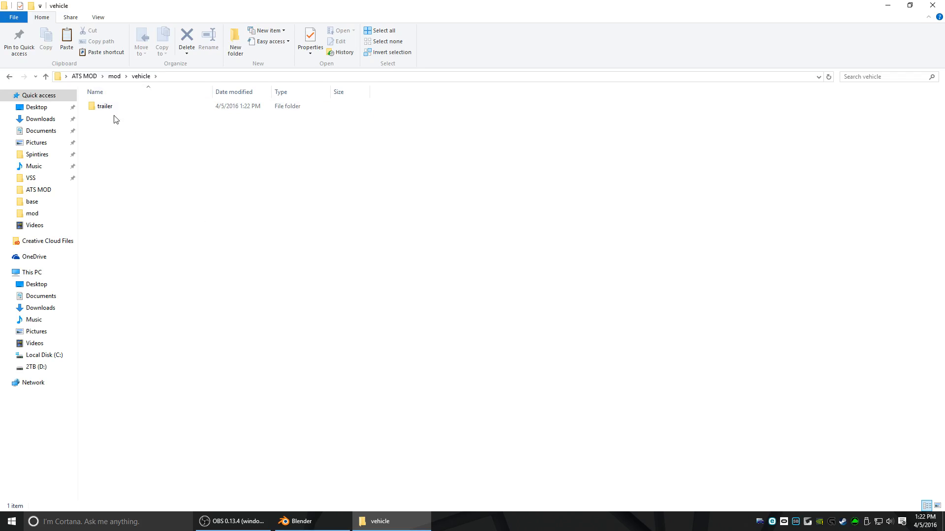
{"action": "left_click", "coordinate": [103, 107]}
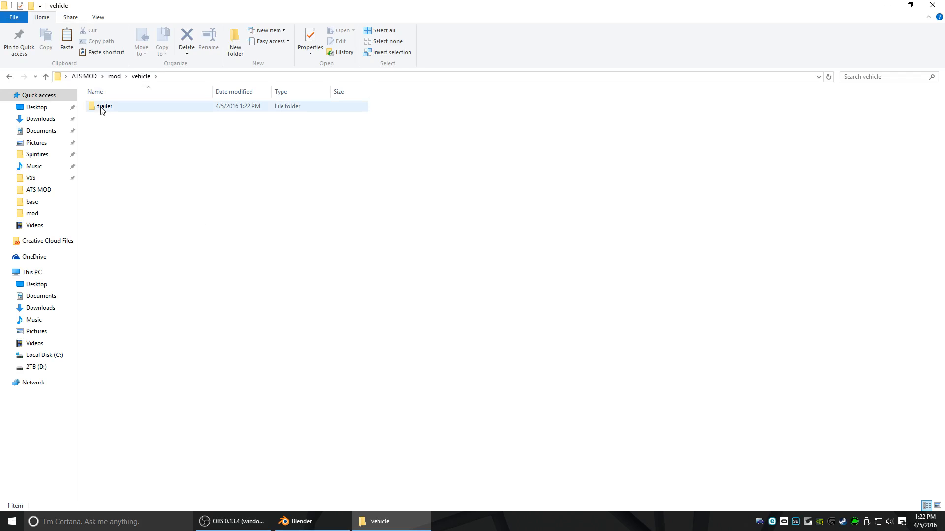
{"action": "double_click", "coordinate": [101, 106]}
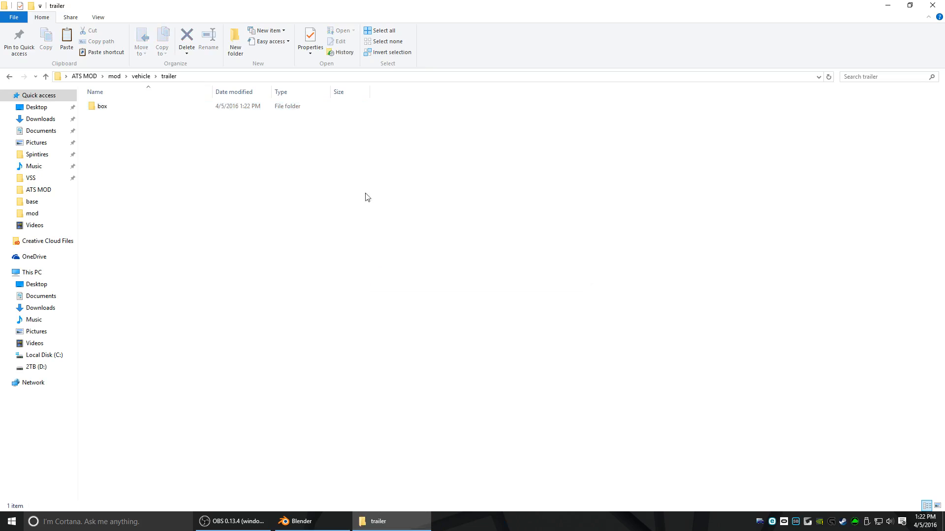
{"action": "double_click", "coordinate": [102, 106]}
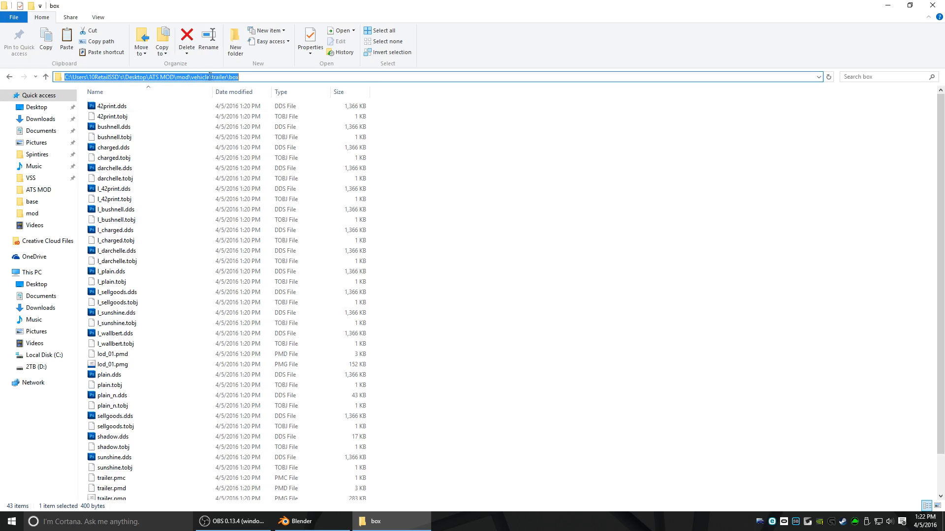
{"action": "left_click", "coordinate": [301, 521]}
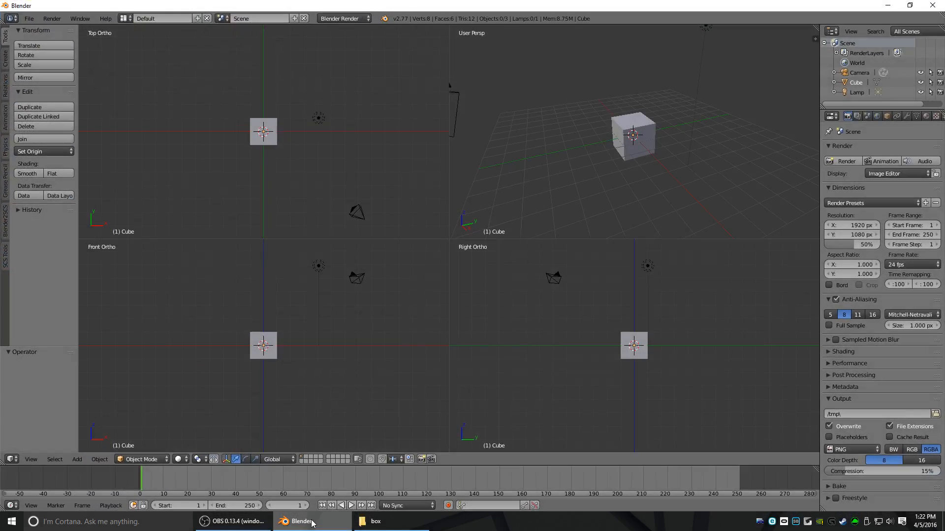
{"action": "left_click", "coordinate": [31, 18]}
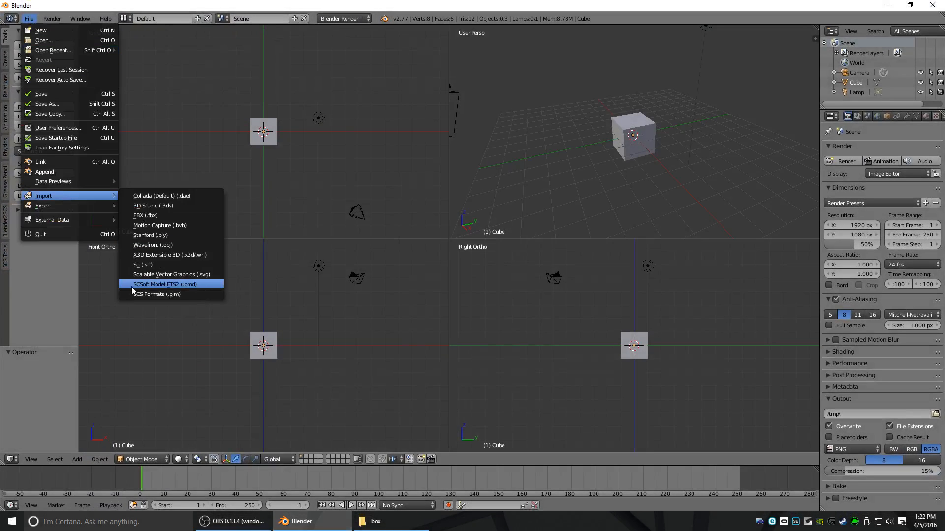
{"action": "mouse_move", "coordinate": [145, 289]}
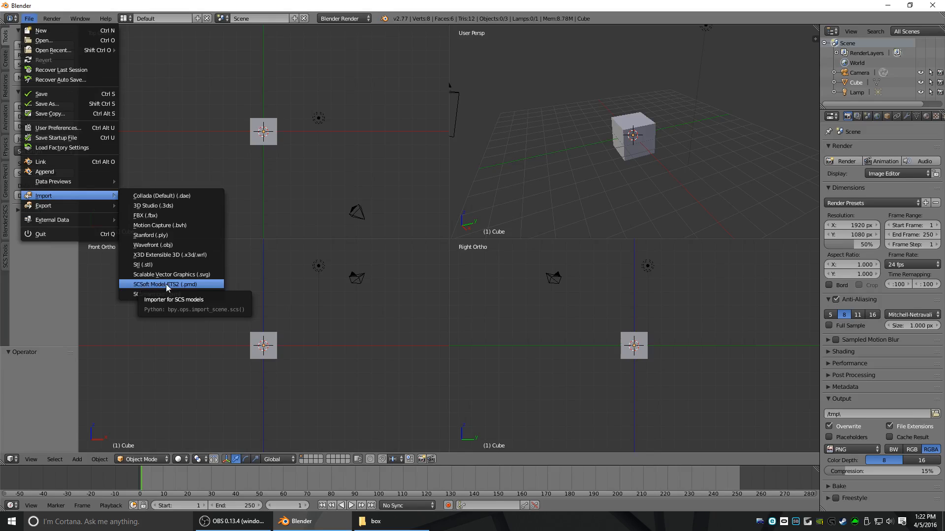
{"action": "mouse_move", "coordinate": [157, 294]}
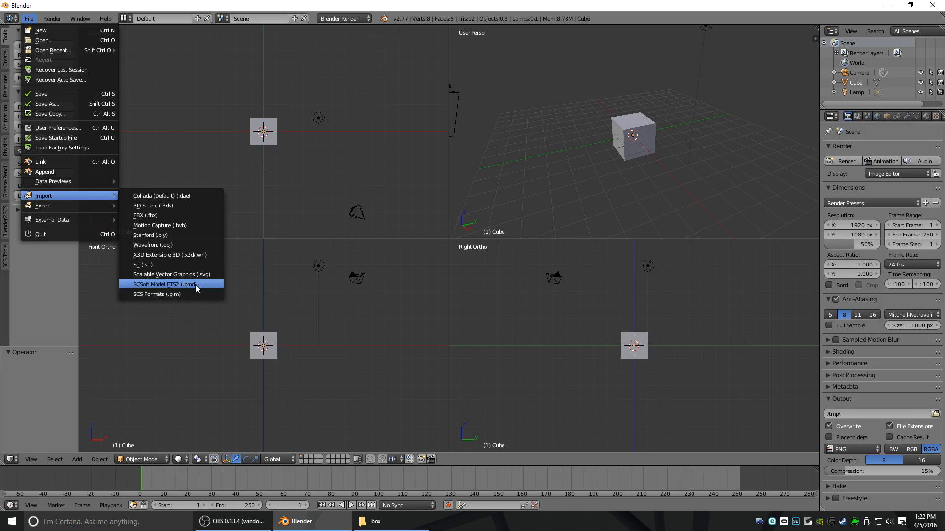
Step: Start the SCSoft Model (.pmd) import from Blender's File > Import menu
{"action": "left_click", "coordinate": [165, 284]}
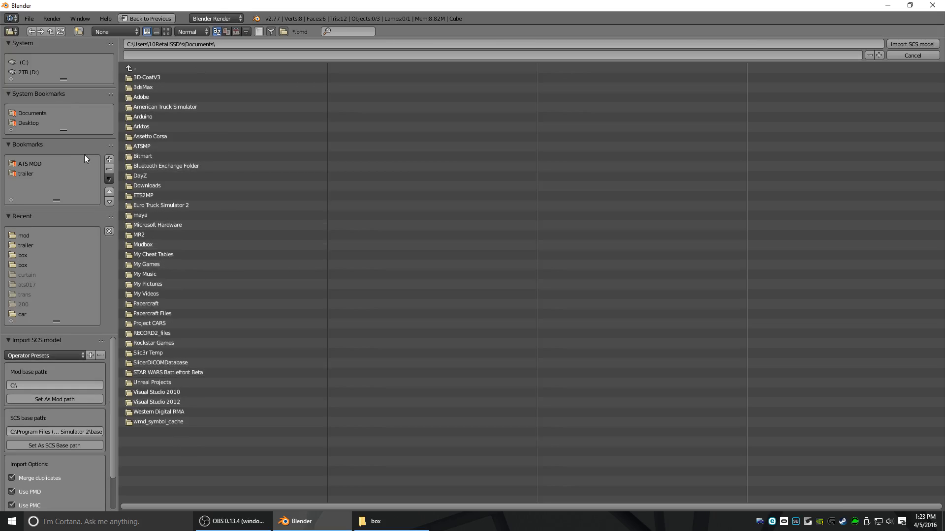
Step: Set ATS MOD\base as the SCS base path and ATS MOD\mod as the mod path
{"action": "left_click", "coordinate": [25, 163]}
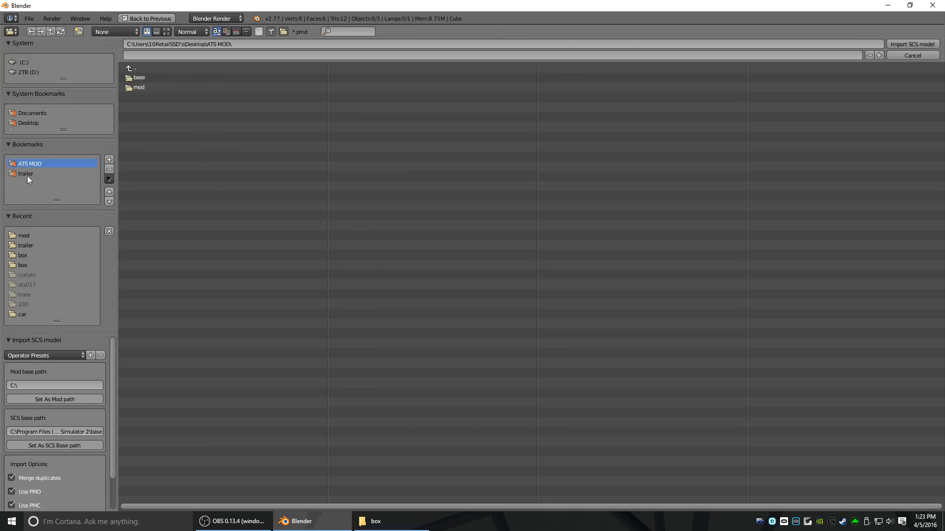
{"action": "left_click", "coordinate": [186, 43]}
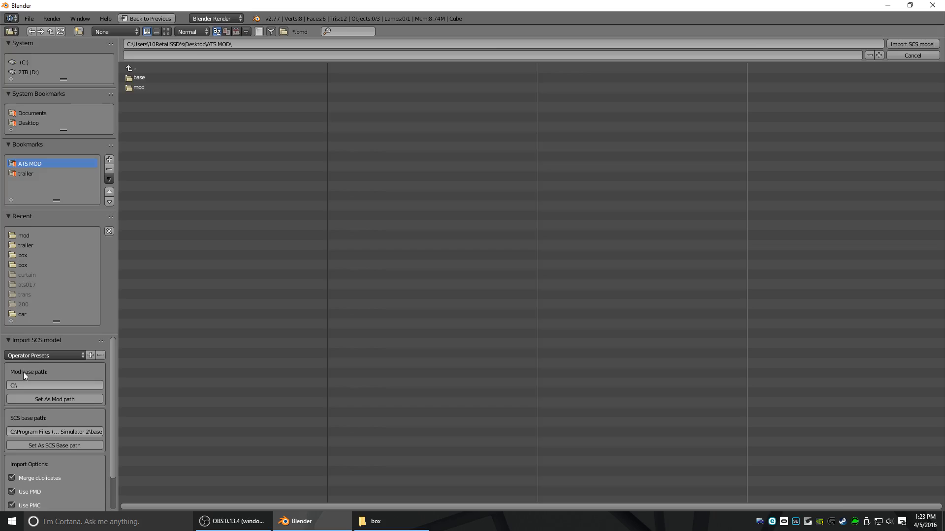
{"action": "mouse_move", "coordinate": [31, 412]}
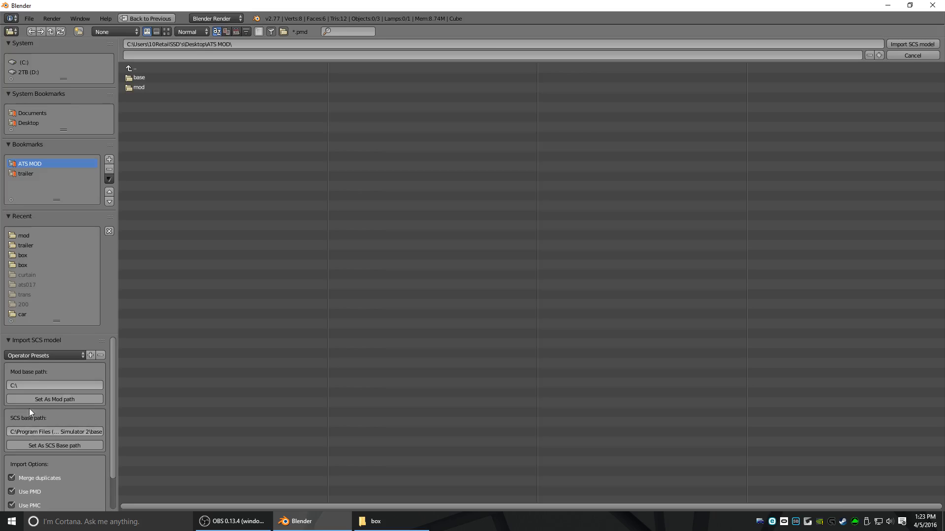
{"action": "mouse_move", "coordinate": [139, 79]}
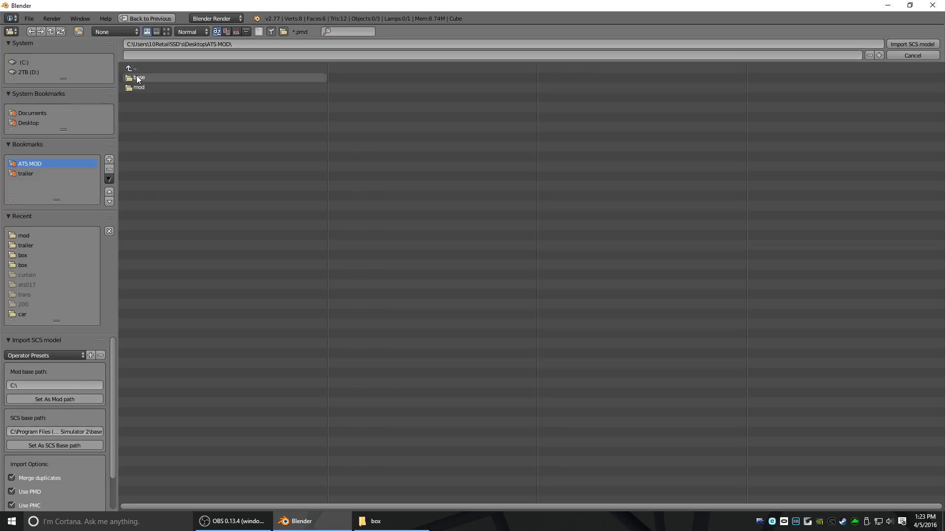
{"action": "mouse_move", "coordinate": [141, 80]}
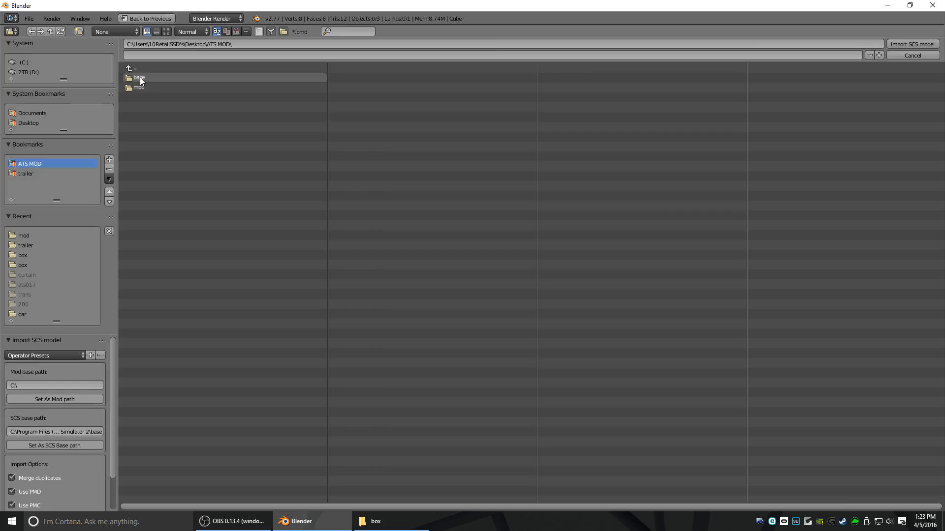
{"action": "double_click", "coordinate": [139, 77]}
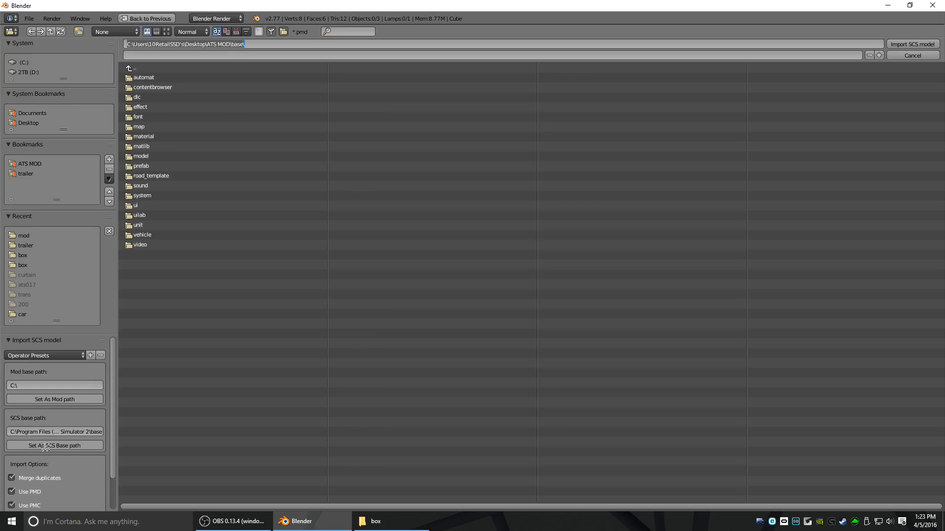
{"action": "left_click", "coordinate": [54, 445]}
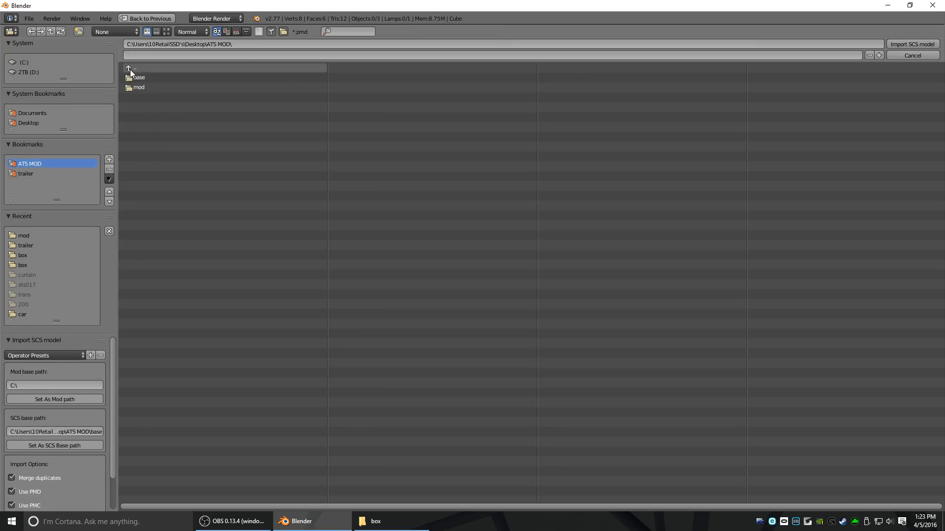
{"action": "double_click", "coordinate": [140, 87]}
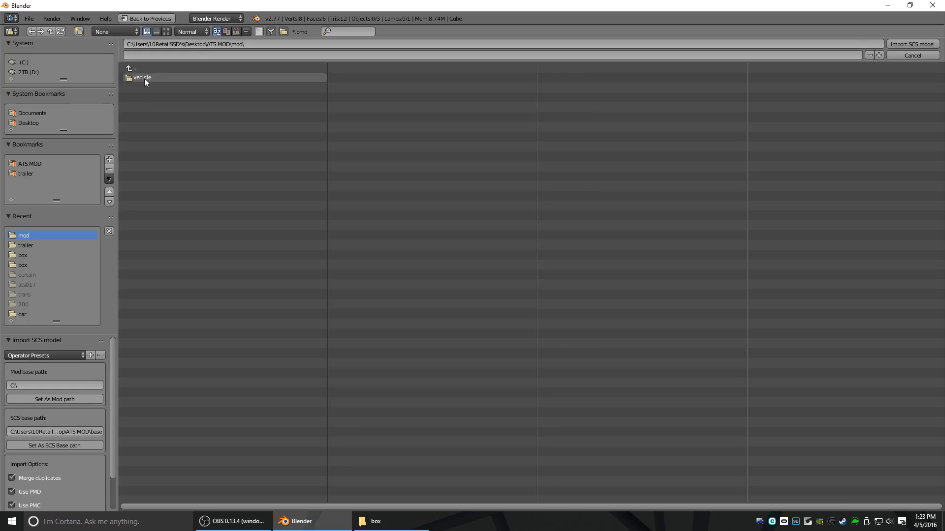
{"action": "left_click", "coordinate": [374, 521]}
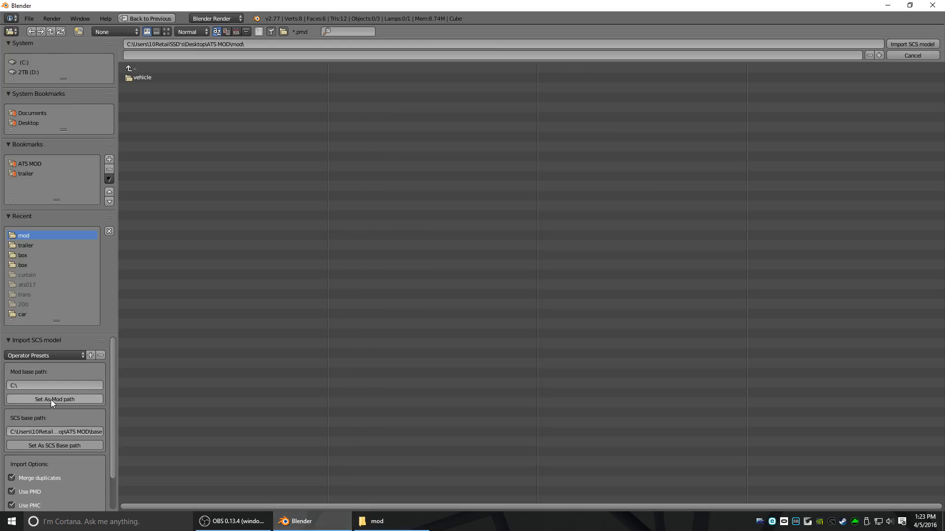
{"action": "left_click", "coordinate": [54, 399]}
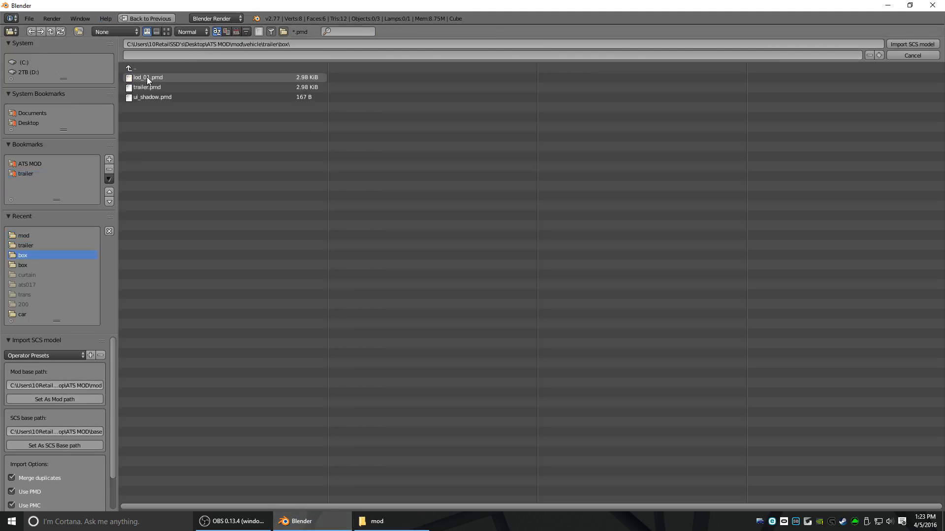
Step: Import trailer.pmd as the SCS model into the scene
{"action": "left_click", "coordinate": [146, 88]}
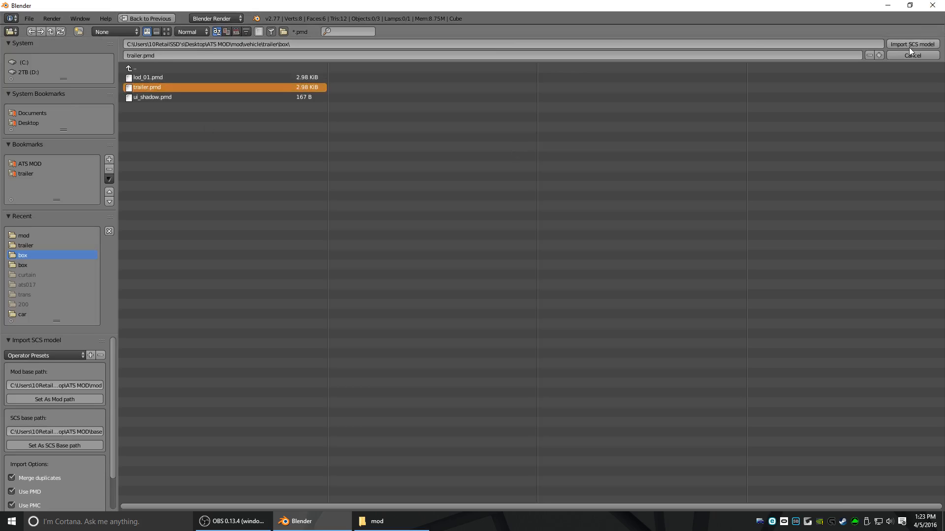
{"action": "mouse_move", "coordinate": [727, 400]}
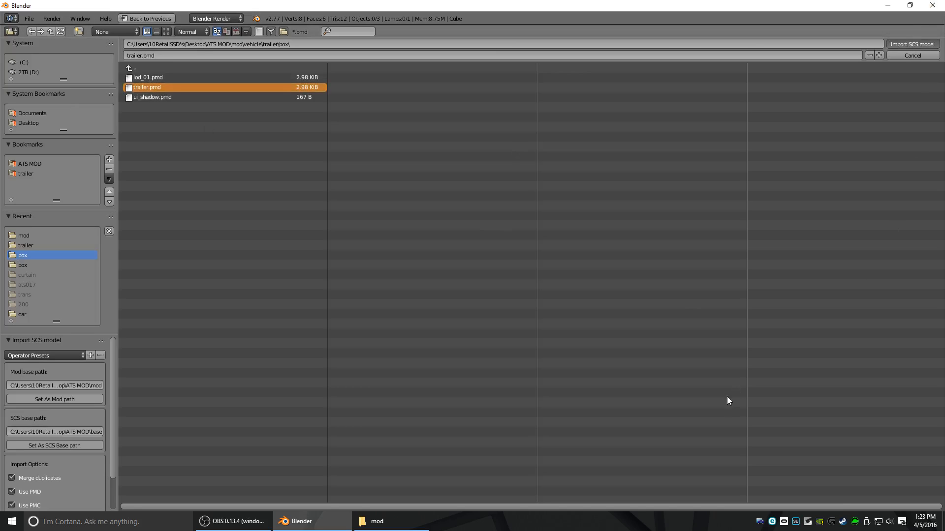
{"action": "left_click", "coordinate": [912, 43]}
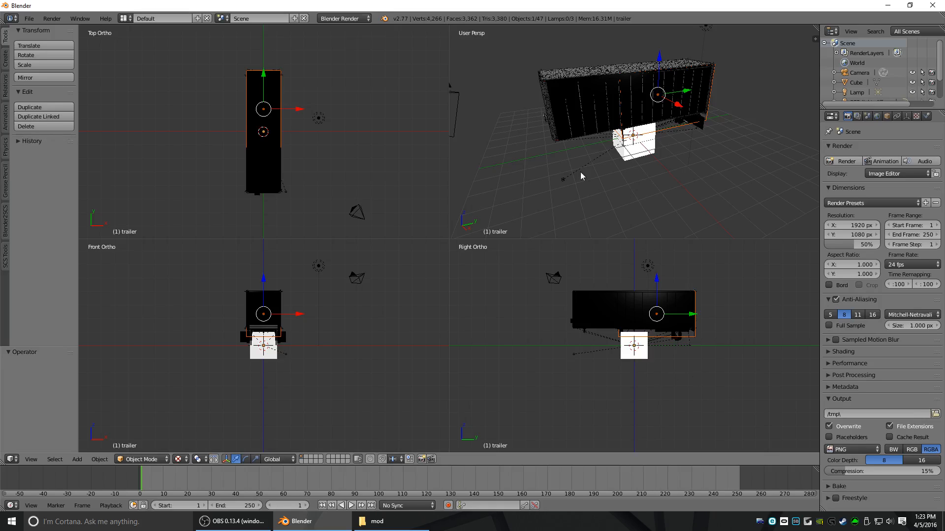
Step: Orbit the view around the imported box trailer
{"action": "left_click_drag", "start_coordinate": [581, 176], "coordinate": [560, 176]}
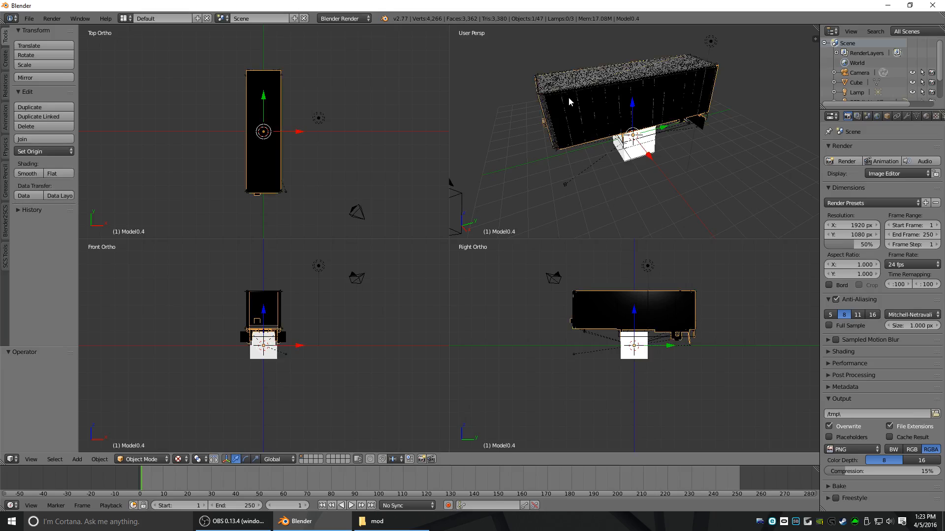
{"action": "mouse_move", "coordinate": [764, 98]}
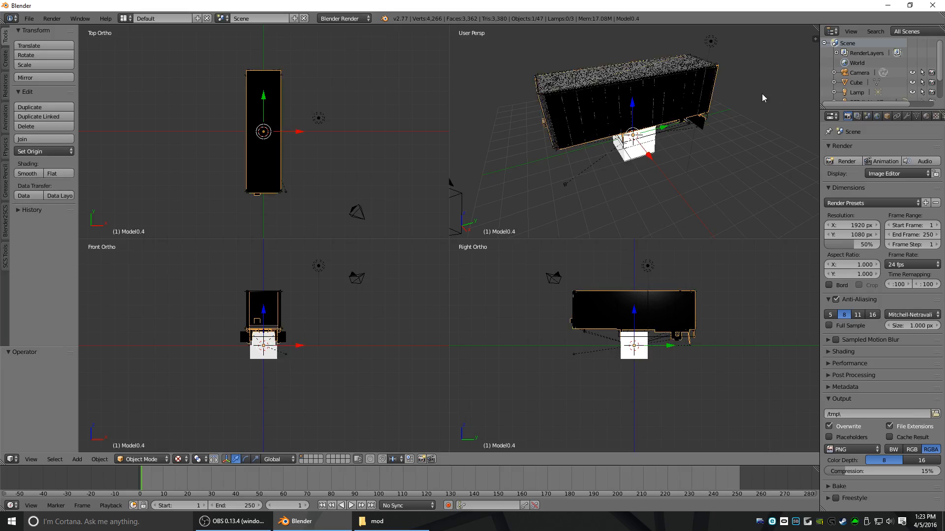
{"action": "mouse_move", "coordinate": [602, 94]}
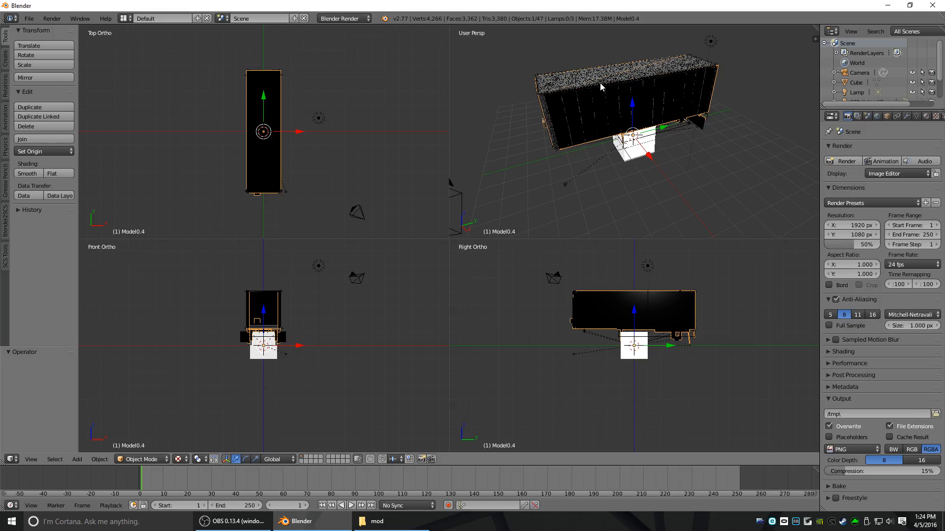
{"action": "mouse_move", "coordinate": [397, 422]}
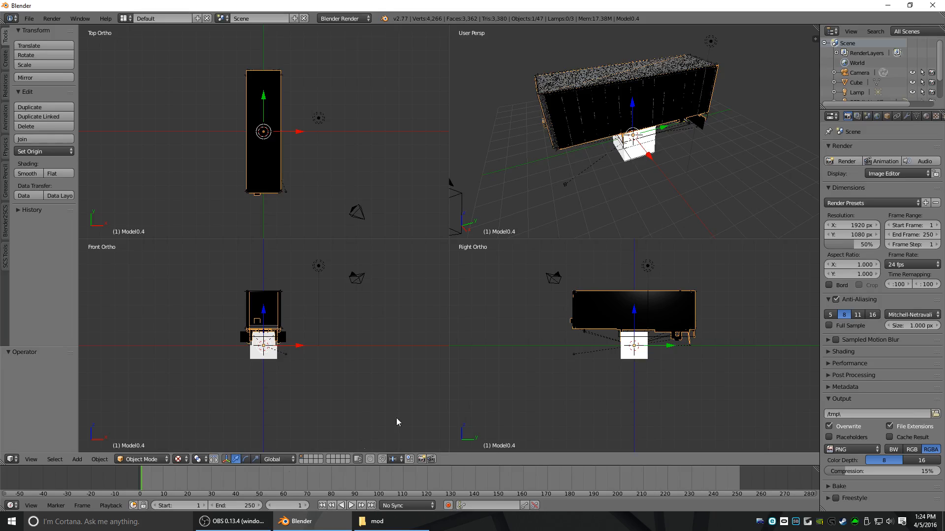
{"action": "mouse_move", "coordinate": [610, 105]}
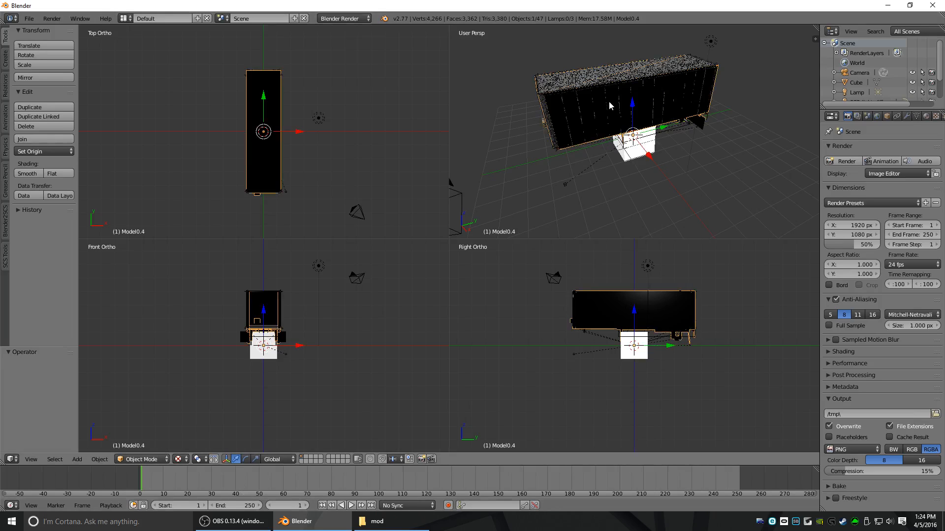
Step: Lower the Model0.4 and Model0.0 meshes about 2 units in Z, then start the SCS .pmd export
{"action": "key", "text": "Tab"}
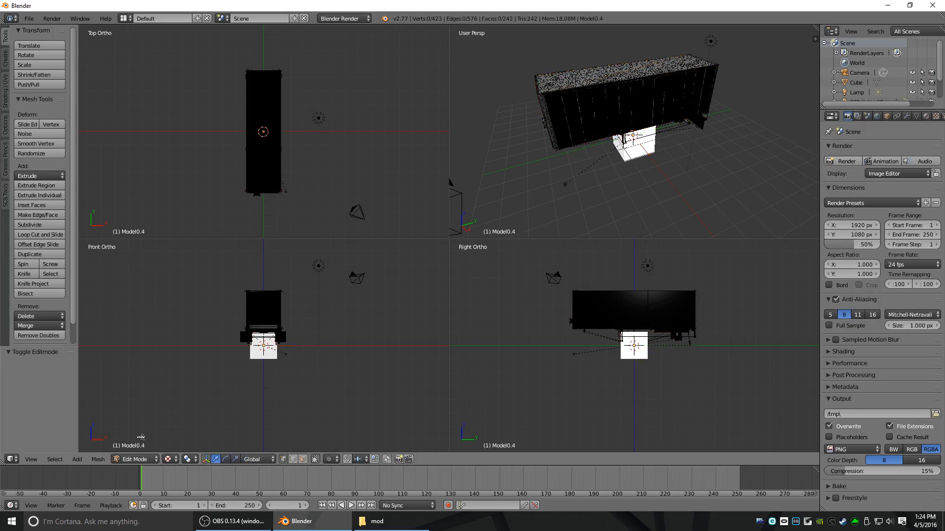
{"action": "mouse_move", "coordinate": [315, 459]}
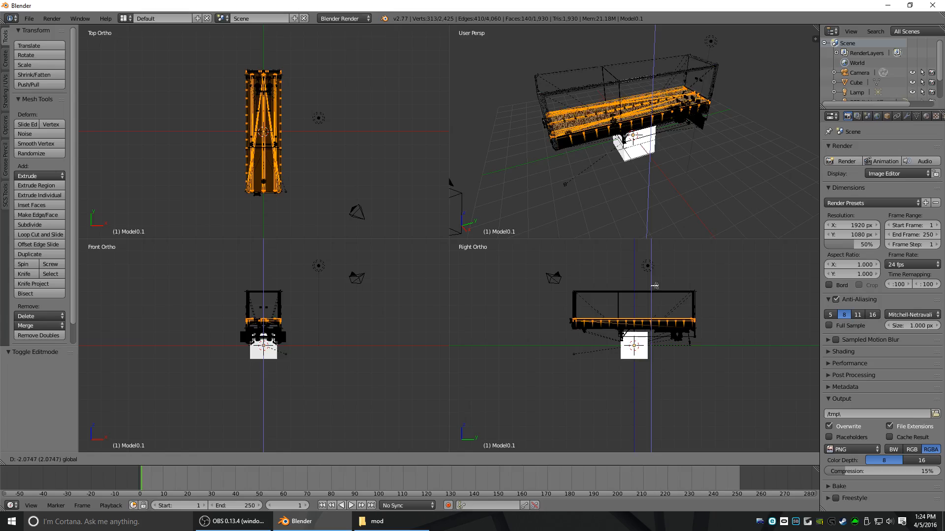
{"action": "left_click", "coordinate": [133, 460]}
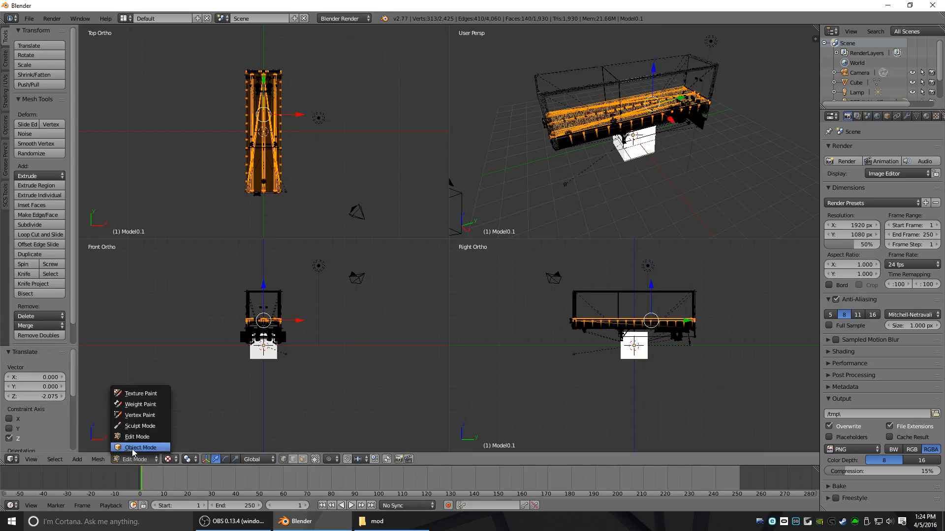
{"action": "left_click", "coordinate": [140, 447]}
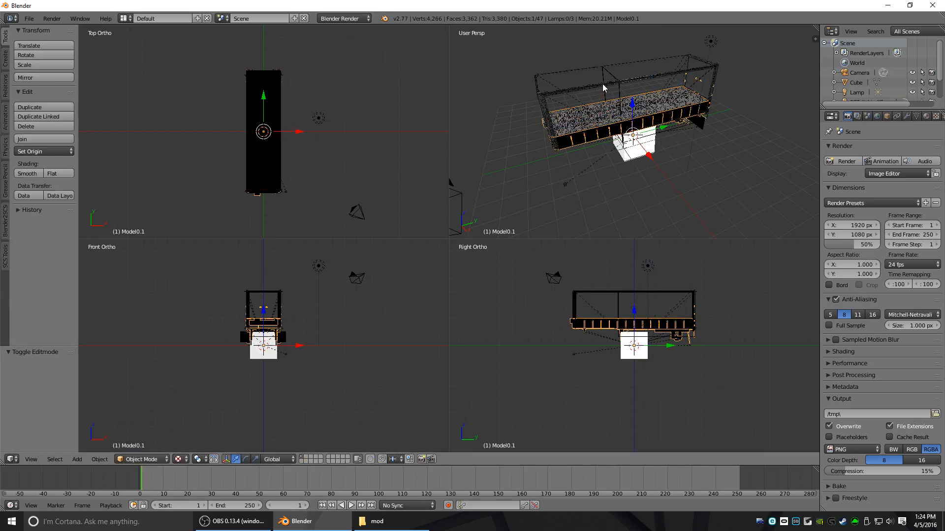
{"action": "left_click", "coordinate": [141, 459]}
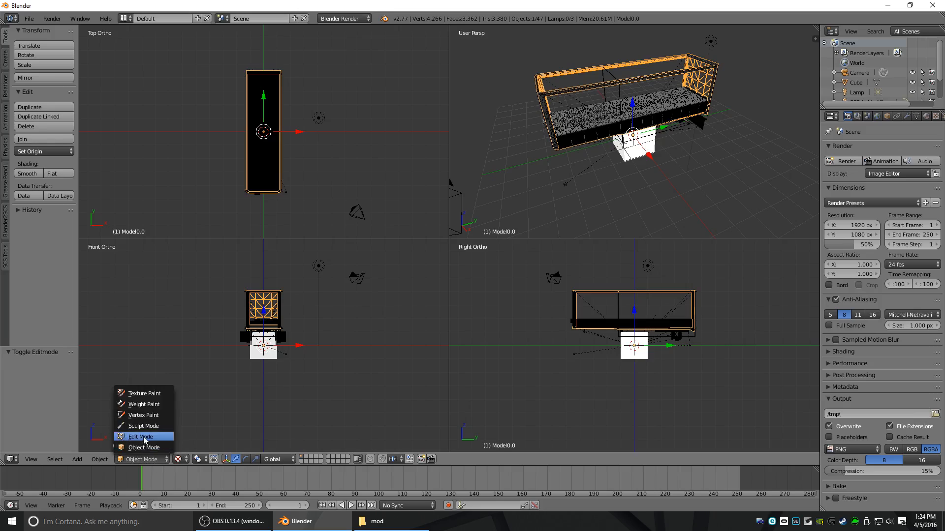
{"action": "left_click", "coordinate": [141, 437]}
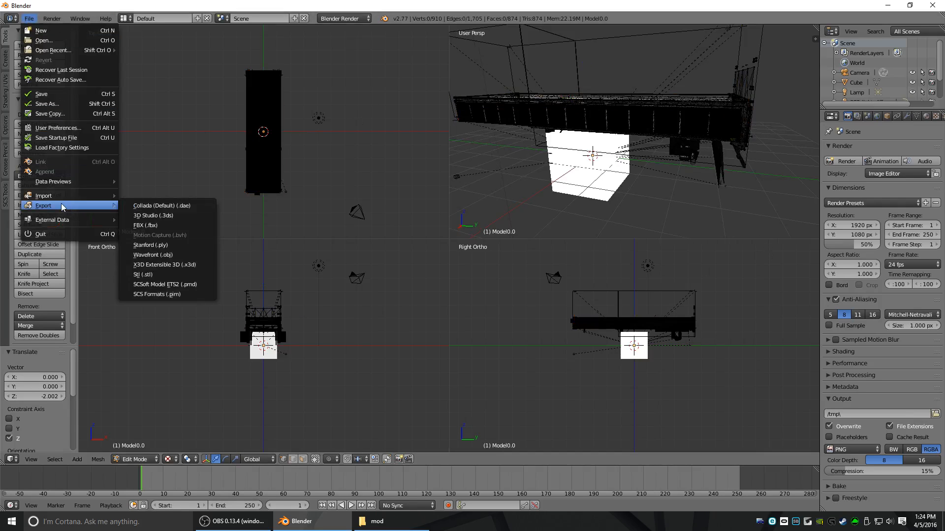
{"action": "mouse_move", "coordinate": [165, 284]}
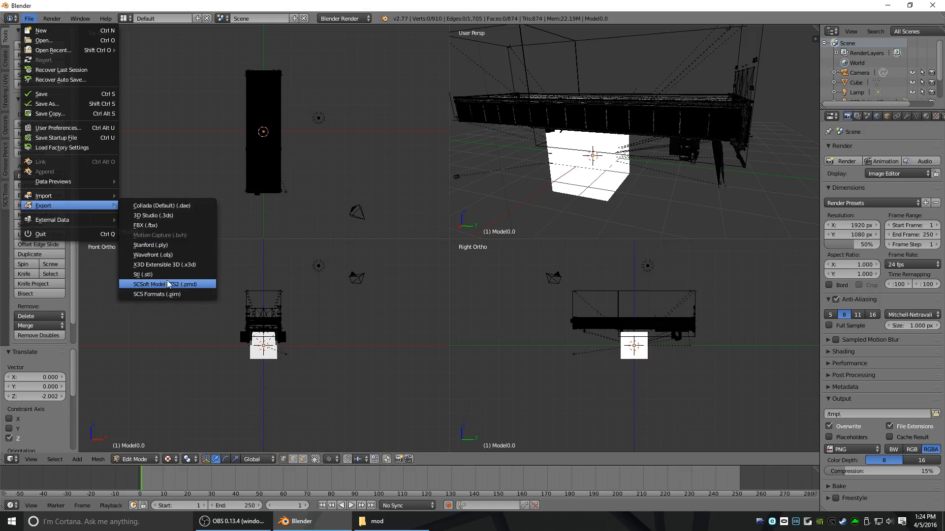
{"action": "left_click", "coordinate": [167, 284]}
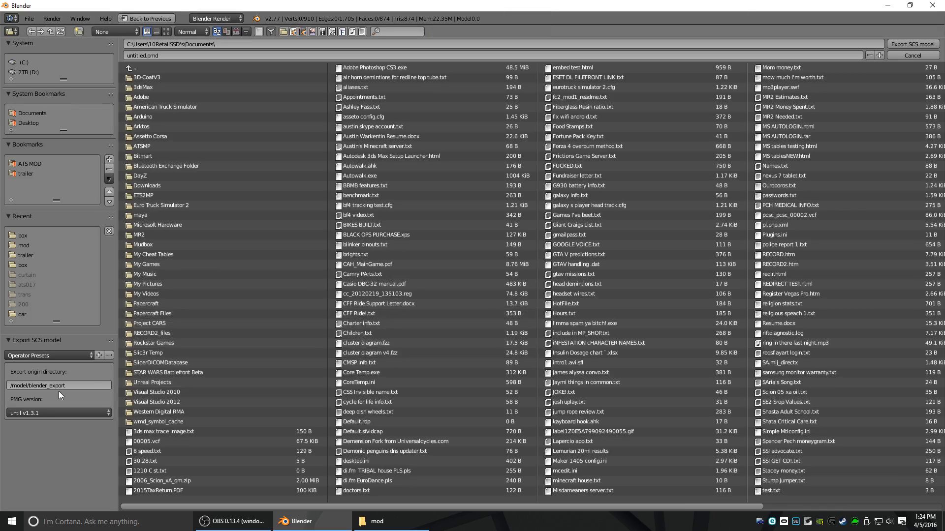
Step: Apply the Ats export preset, giving origin directory vehicle/trailer/box and PMG v1.4.x
{"action": "left_click", "coordinate": [58, 385]}
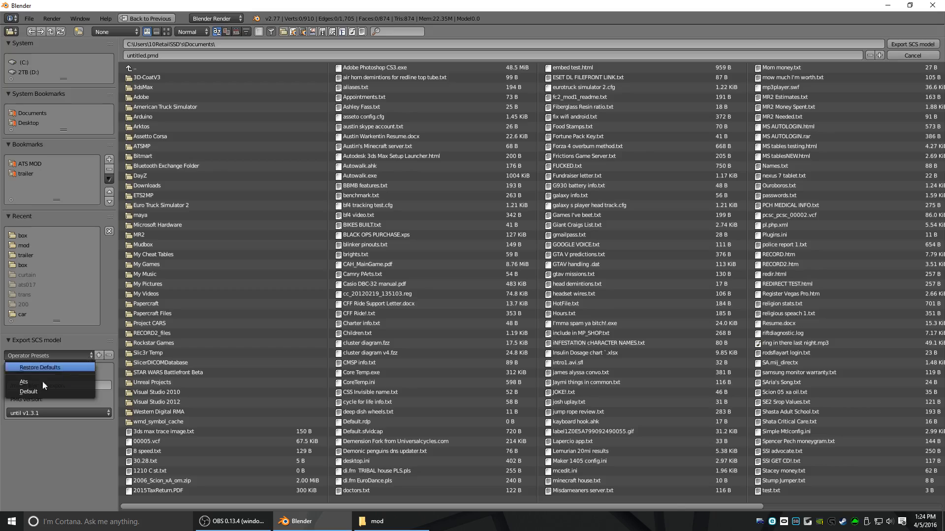
{"action": "left_click", "coordinate": [39, 367]}
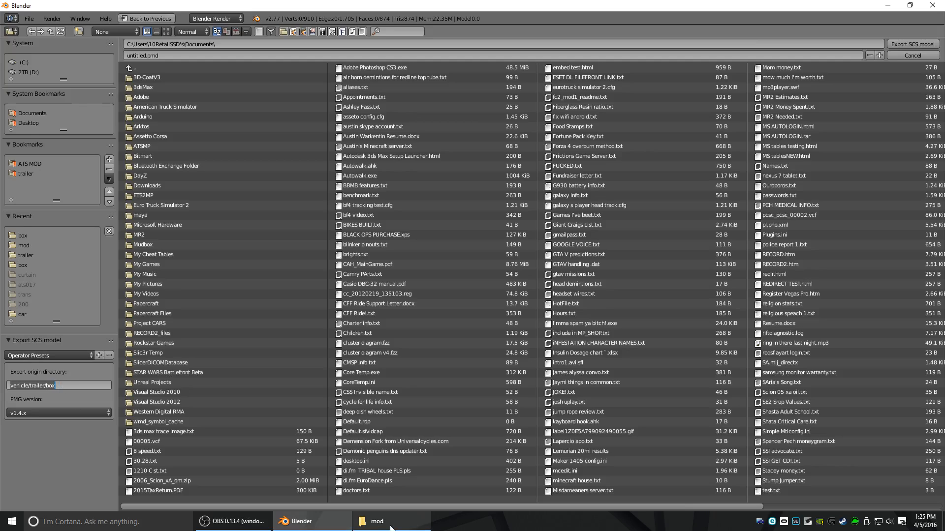
{"action": "left_click", "coordinate": [392, 520]}
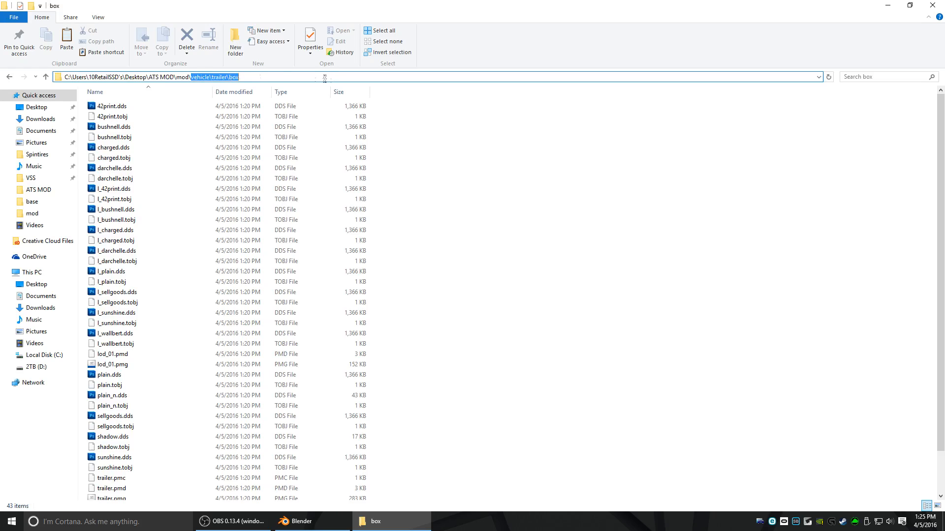
{"action": "mouse_move", "coordinate": [387, 184]}
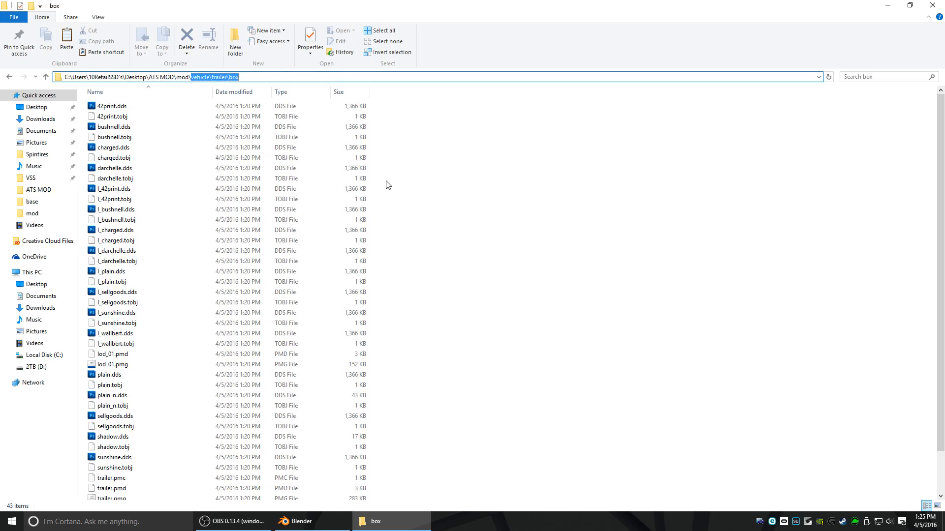
{"action": "mouse_move", "coordinate": [296, 522]}
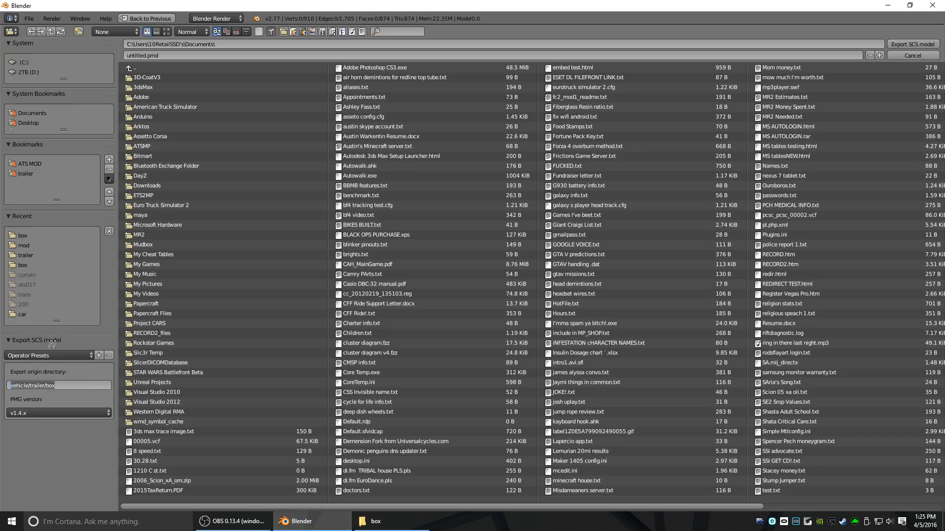
Step: Navigate through the bookmarks to the ATS MOD\mod folder as the export target
{"action": "left_click", "coordinate": [24, 173]}
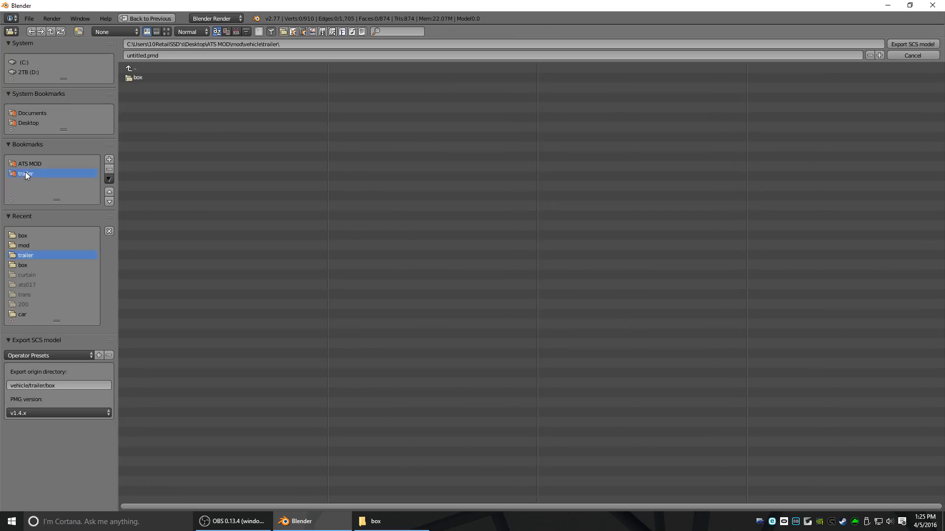
{"action": "left_click", "coordinate": [138, 77]}
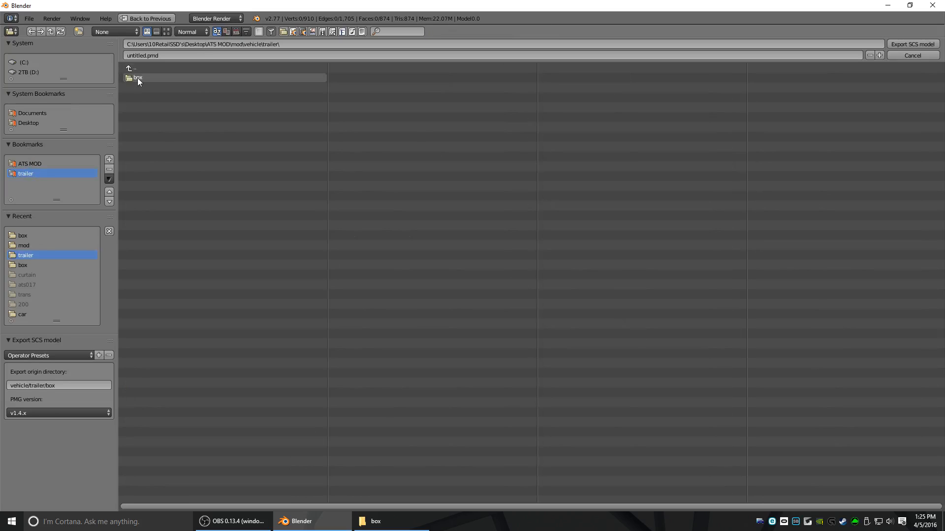
{"action": "left_click", "coordinate": [25, 164]}
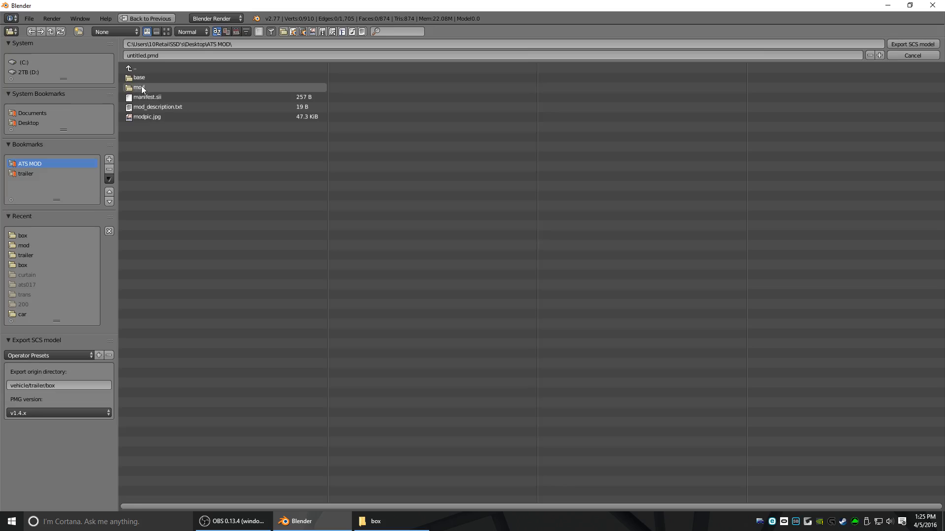
{"action": "mouse_move", "coordinate": [151, 87]}
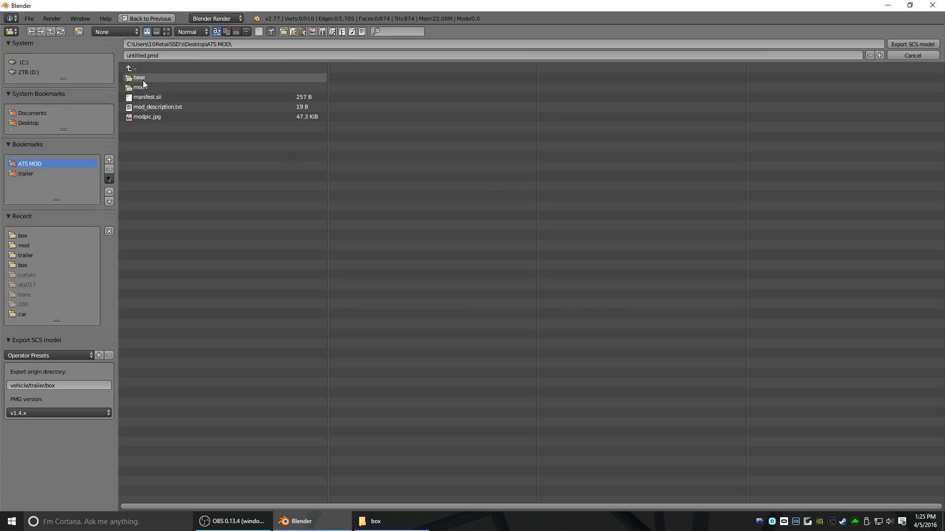
{"action": "double_click", "coordinate": [139, 87]}
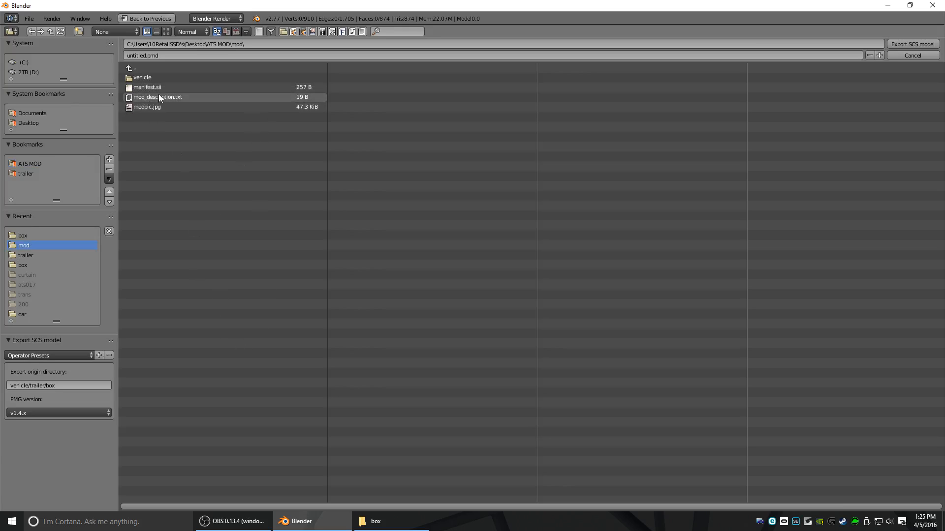
{"action": "mouse_move", "coordinate": [151, 100]}
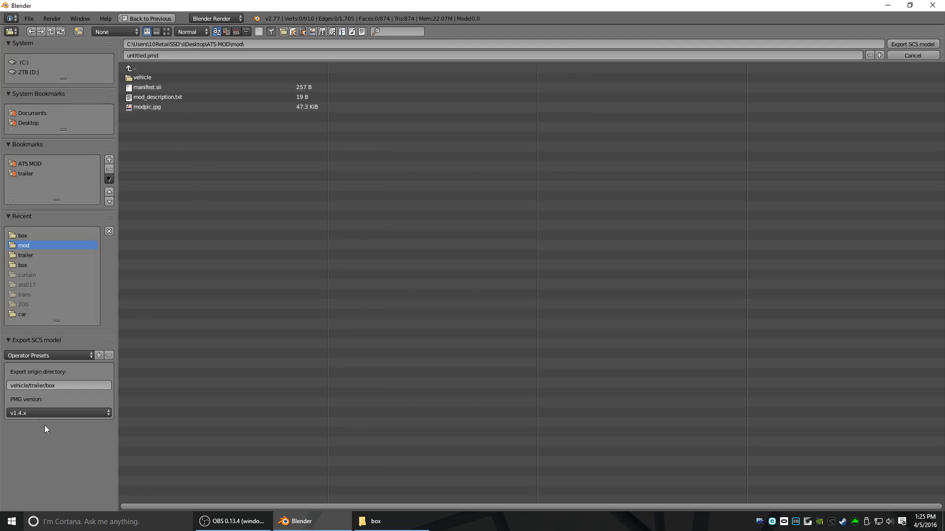
Step: Confirm the export origin directory, keep PMG version v1.4.x and export the SCS model
{"action": "left_click", "coordinate": [58, 385]}
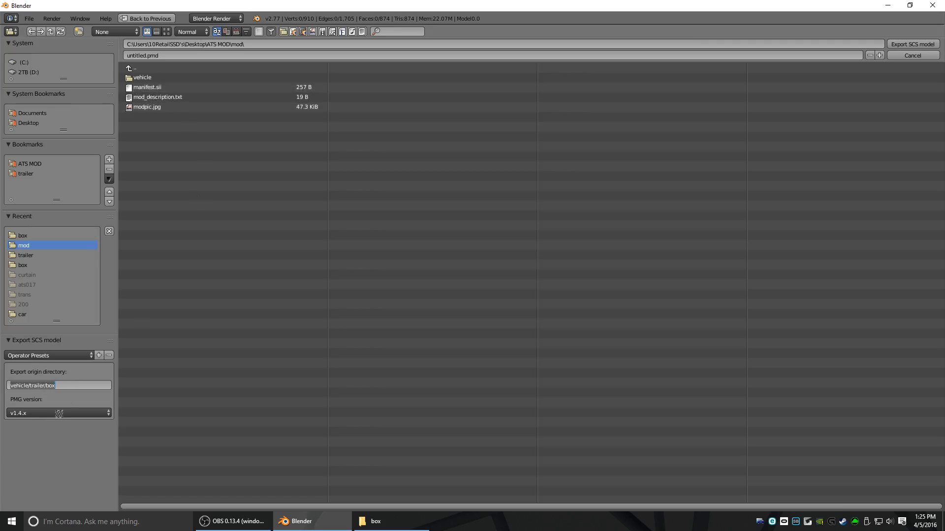
{"action": "left_click", "coordinate": [59, 413]}
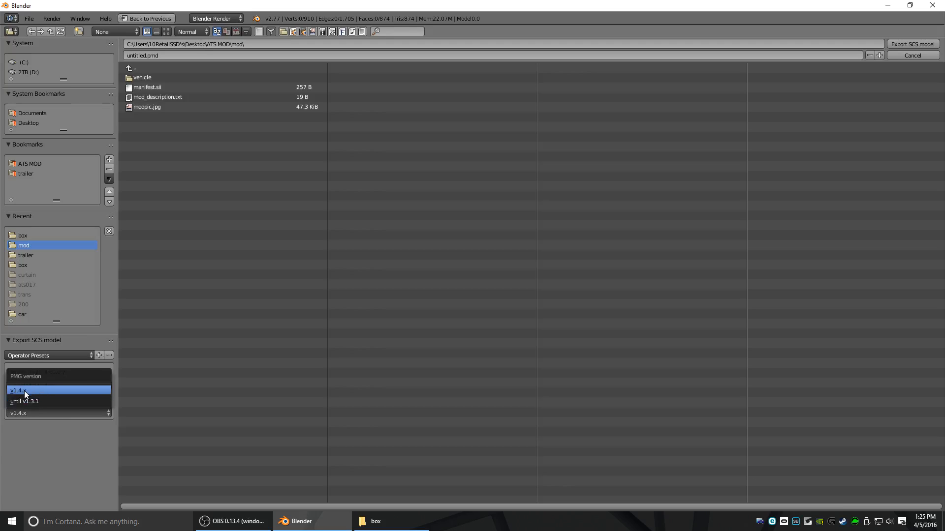
{"action": "left_click", "coordinate": [15, 390]}
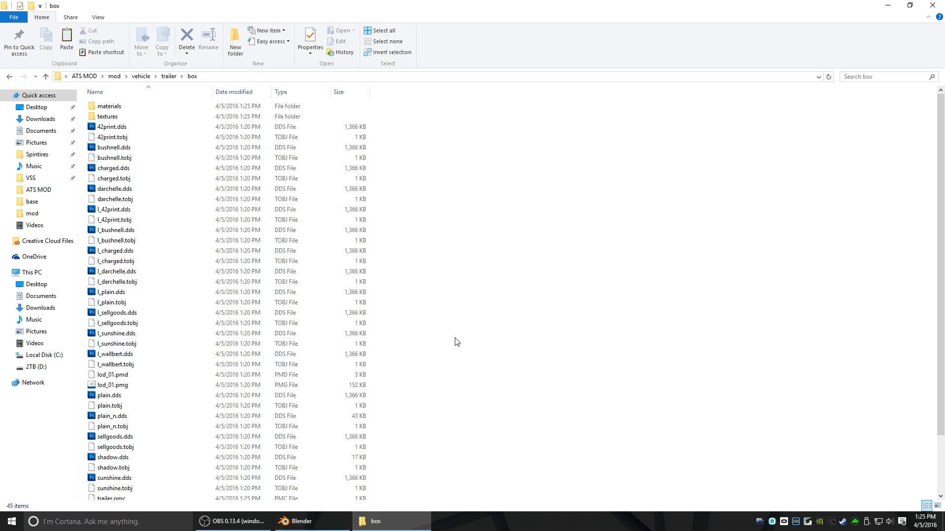
Step: Check the new materials and textures folders, then go back up to the mod folder
{"action": "left_click", "coordinate": [109, 106]}
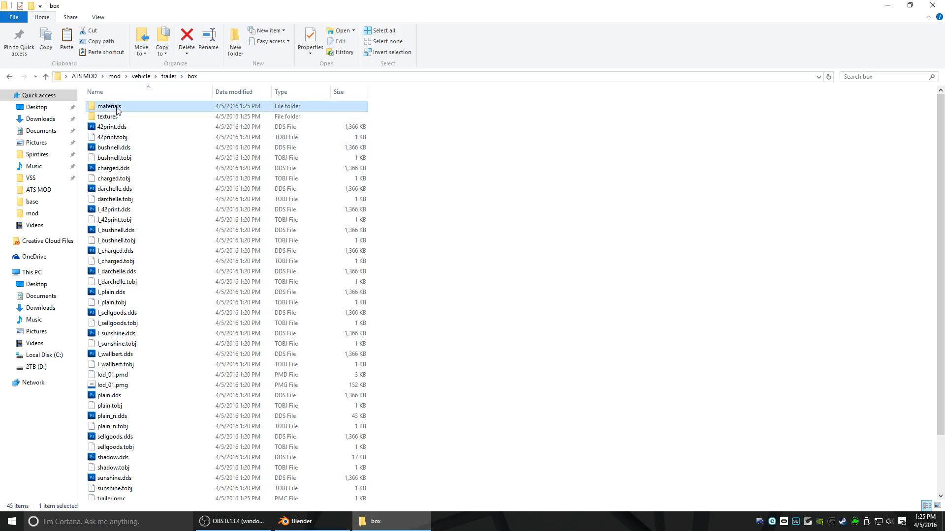
{"action": "left_click", "coordinate": [107, 116]}
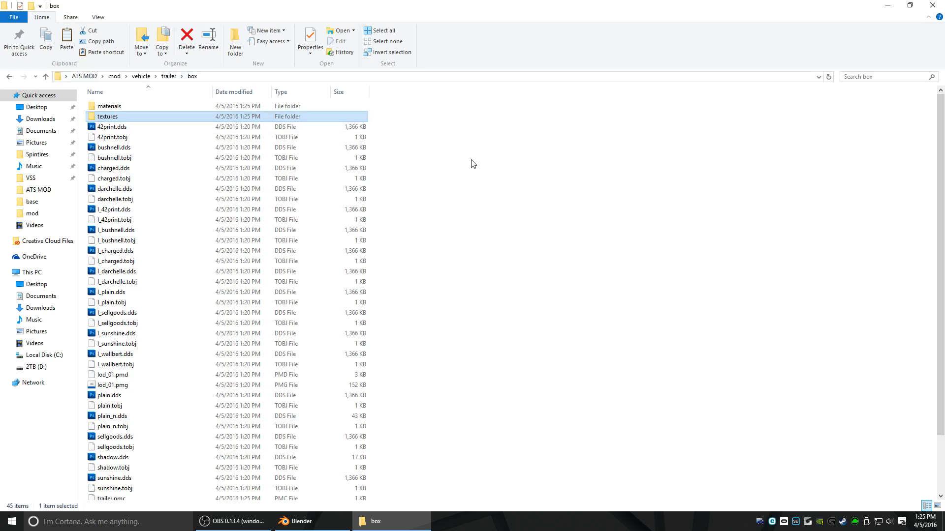
{"action": "left_click", "coordinate": [47, 76]}
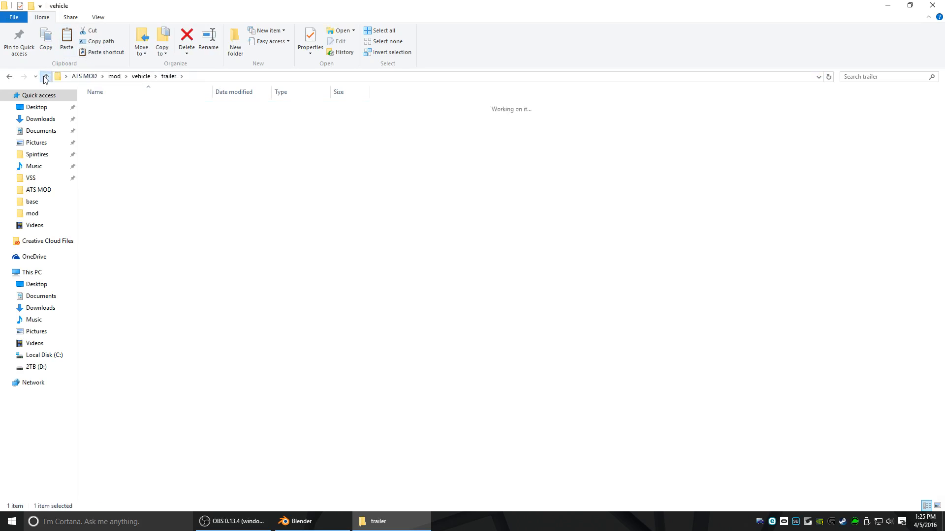
{"action": "left_click", "coordinate": [49, 76]}
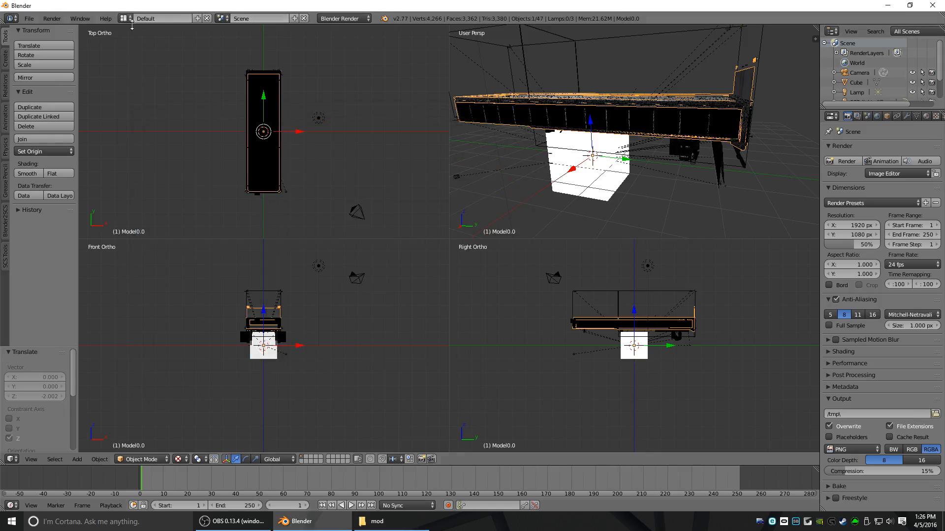
Step: Save the trailer scene as a .blend file into the box folder
{"action": "left_click", "coordinate": [34, 18]}
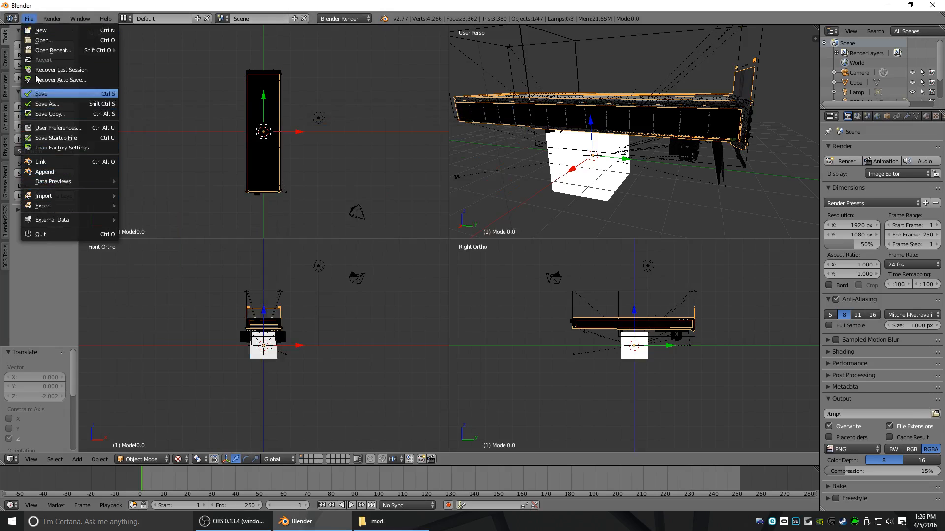
{"action": "left_click", "coordinate": [47, 103]}
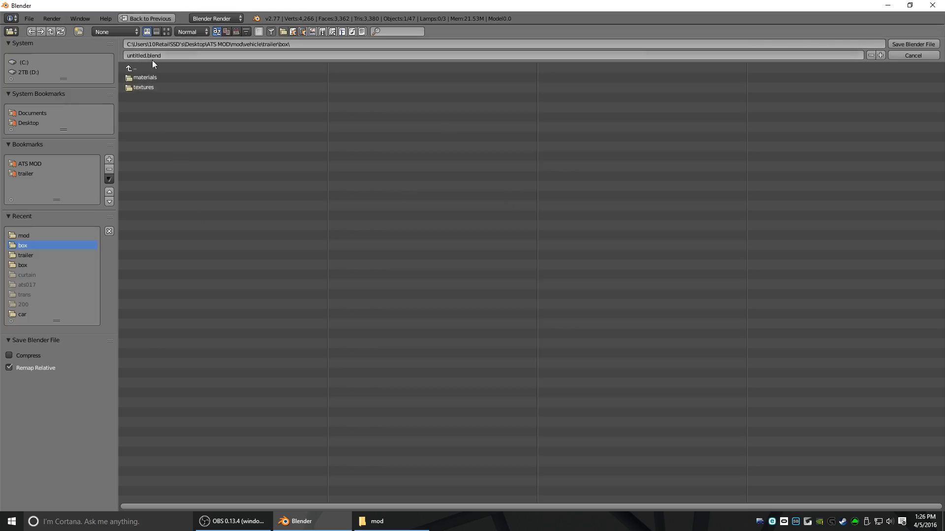
{"action": "left_click", "coordinate": [147, 55]}
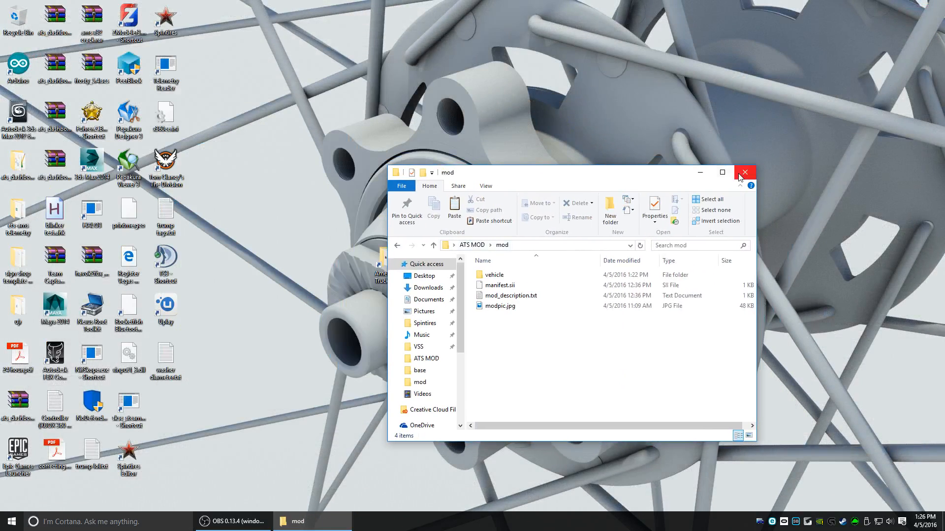
Step: Open ATS MOD\mod and preview mod_description.txt ("description here") in Notepad
{"action": "left_click", "coordinate": [744, 173]}
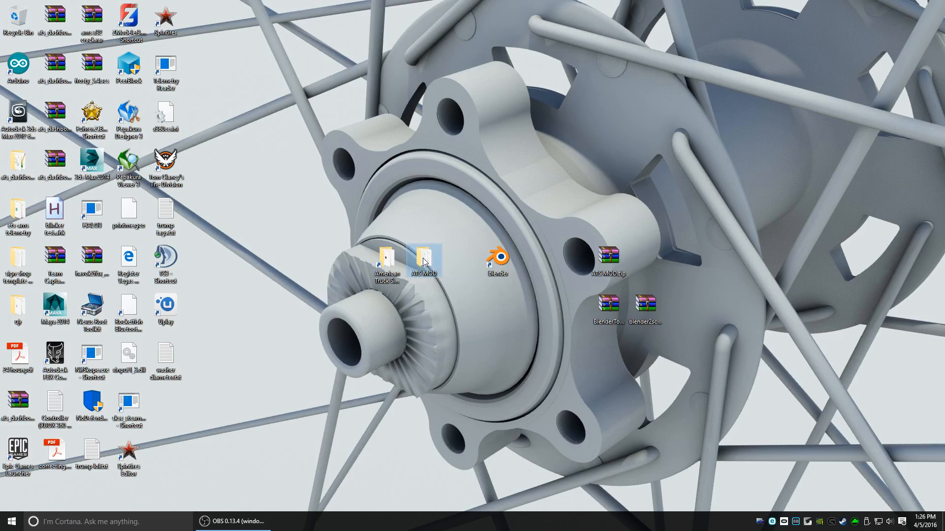
{"action": "double_click", "coordinate": [422, 256]}
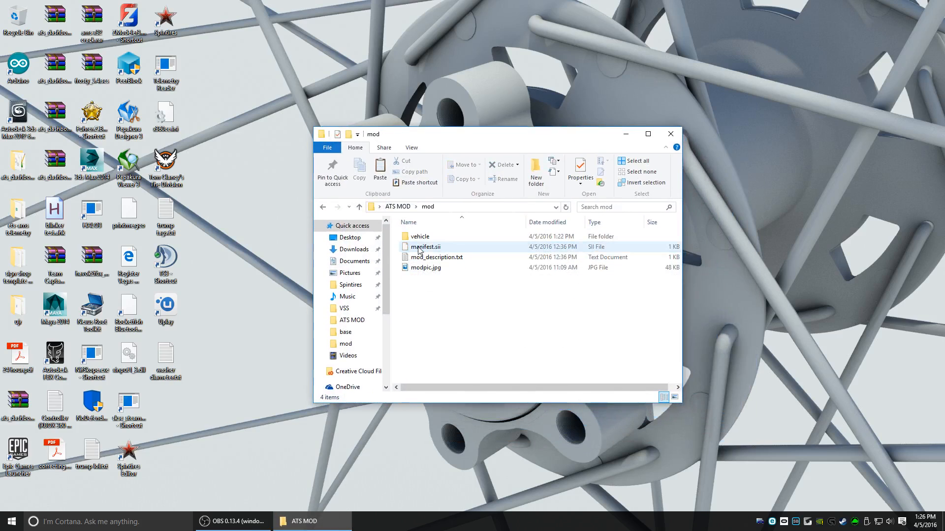
{"action": "left_click", "coordinate": [601, 336]}
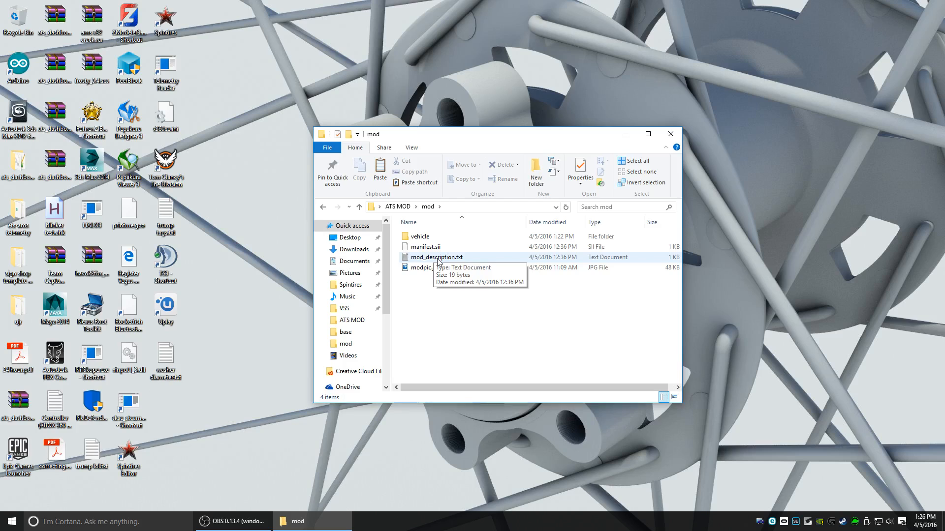
{"action": "double_click", "coordinate": [437, 257]}
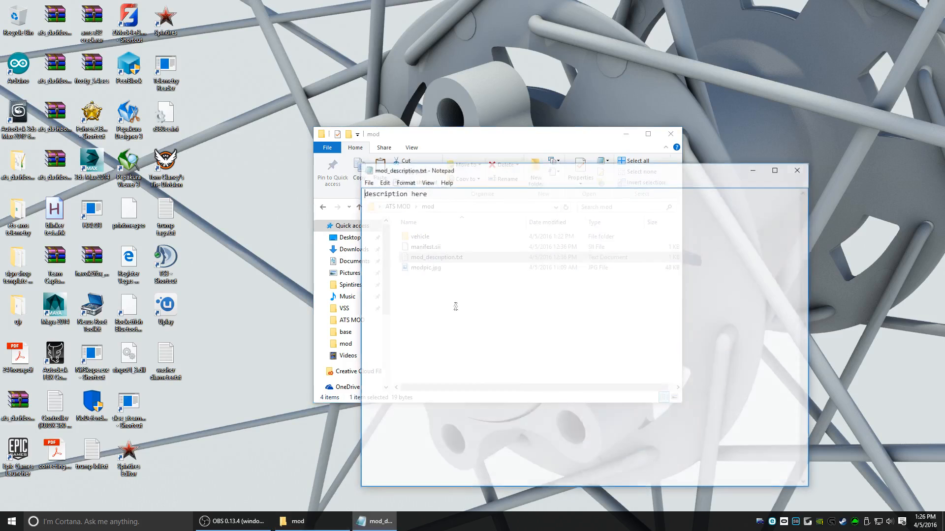
{"action": "left_click", "coordinate": [796, 170]}
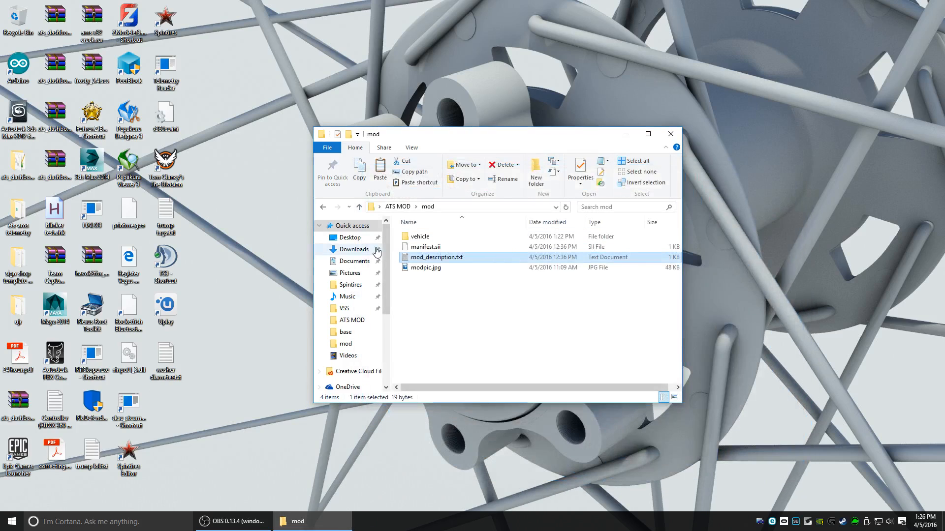
{"action": "right_click", "coordinate": [424, 246]}
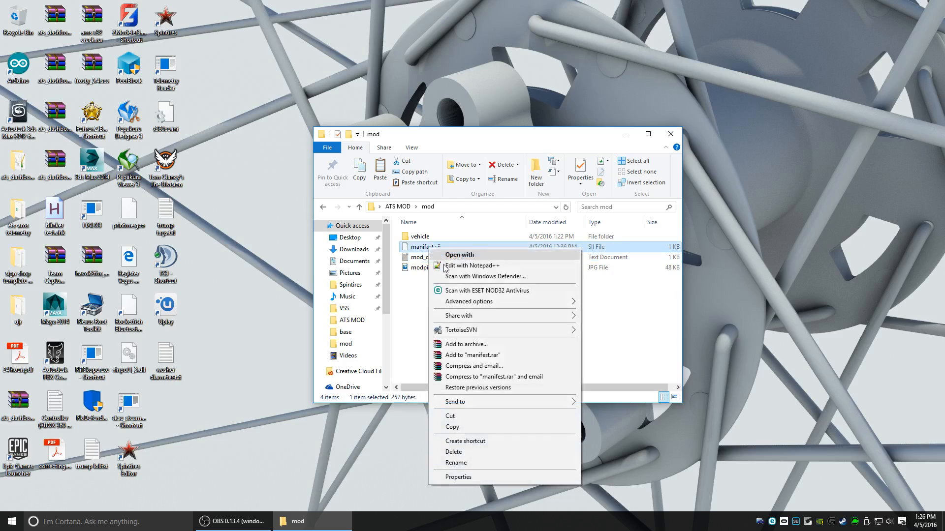
{"action": "left_click", "coordinate": [491, 330]}
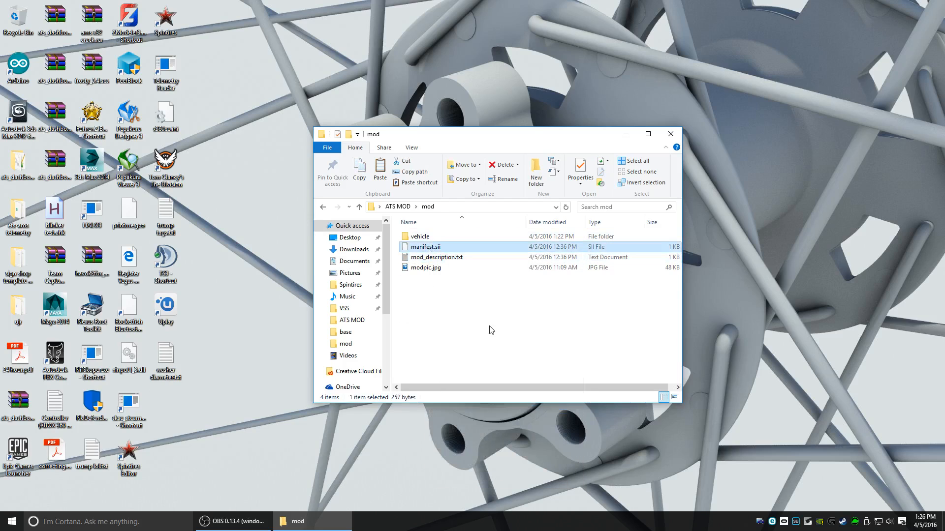
{"action": "right_click", "coordinate": [424, 247]}
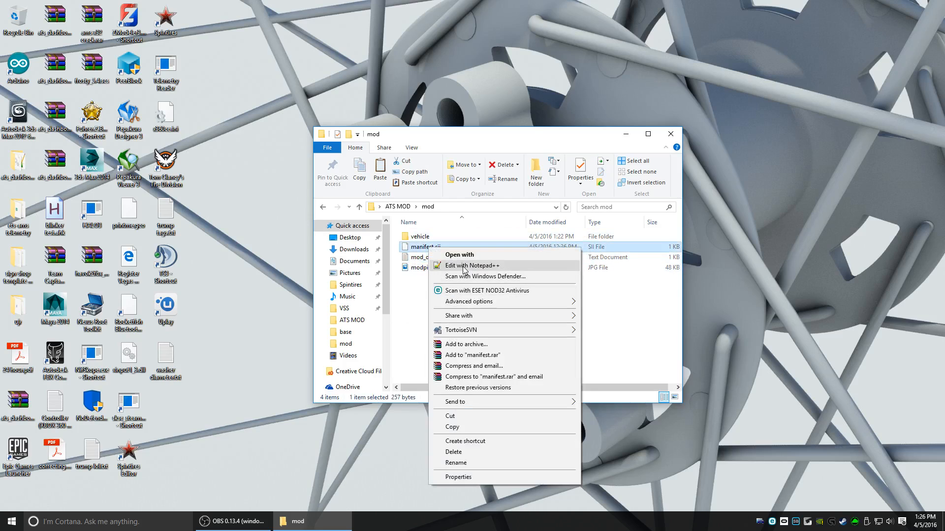
{"action": "mouse_move", "coordinate": [468, 259]}
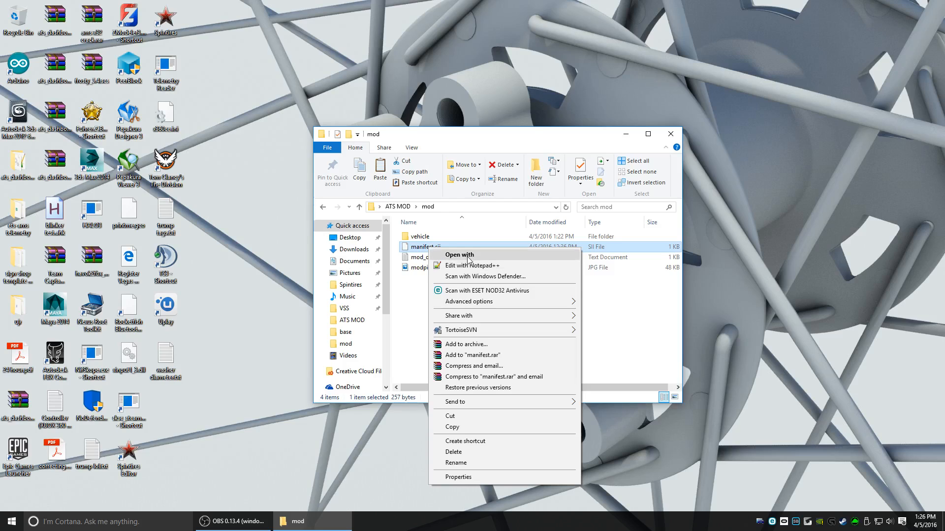
{"action": "left_click", "coordinate": [459, 254]}
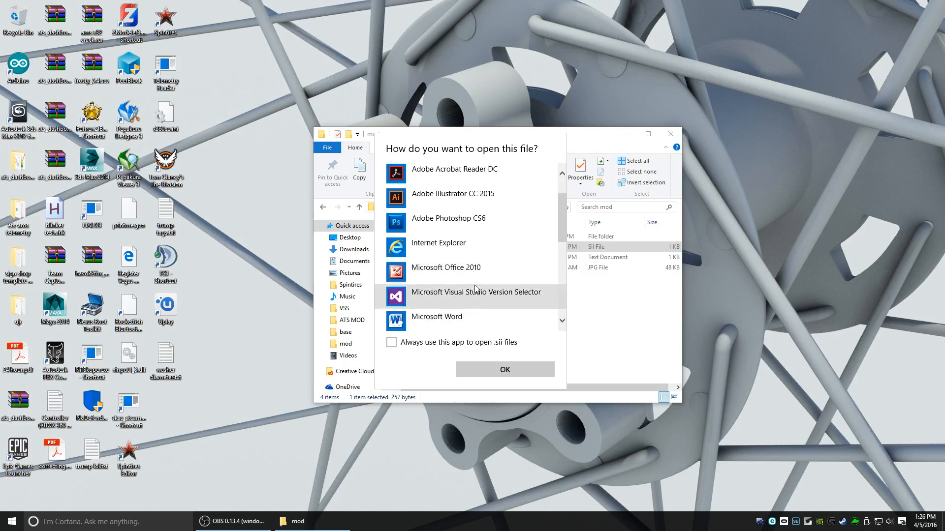
{"action": "scroll", "scroll_direction": "down", "scroll_amount": 3}
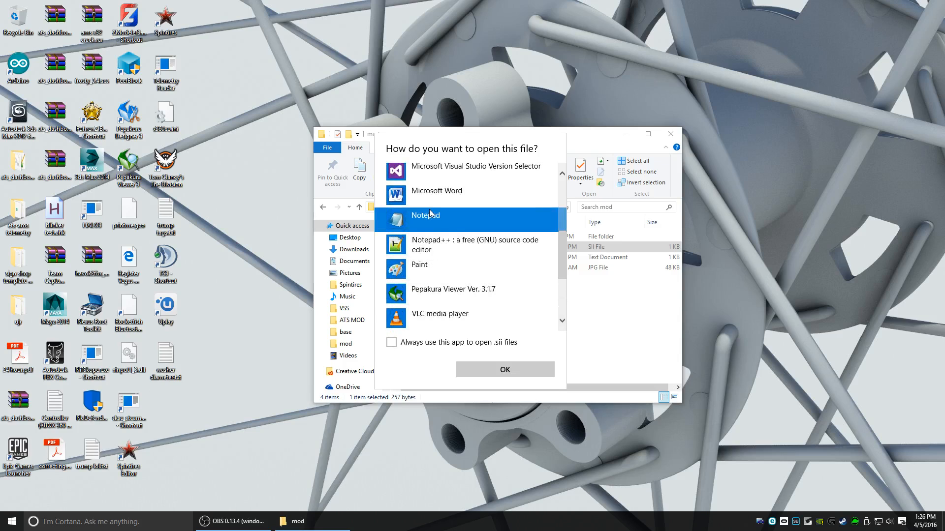
{"action": "left_click", "coordinate": [505, 370]}
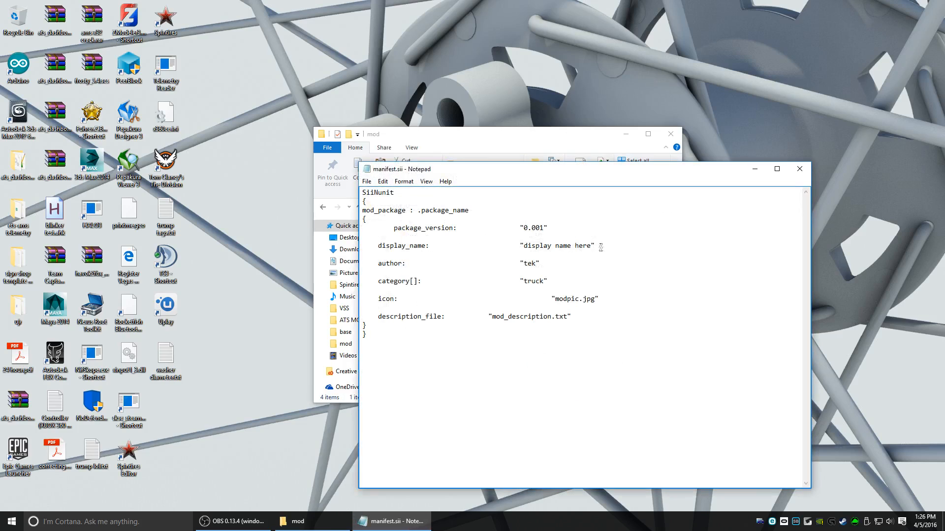
{"action": "mouse_move", "coordinate": [626, 315]}
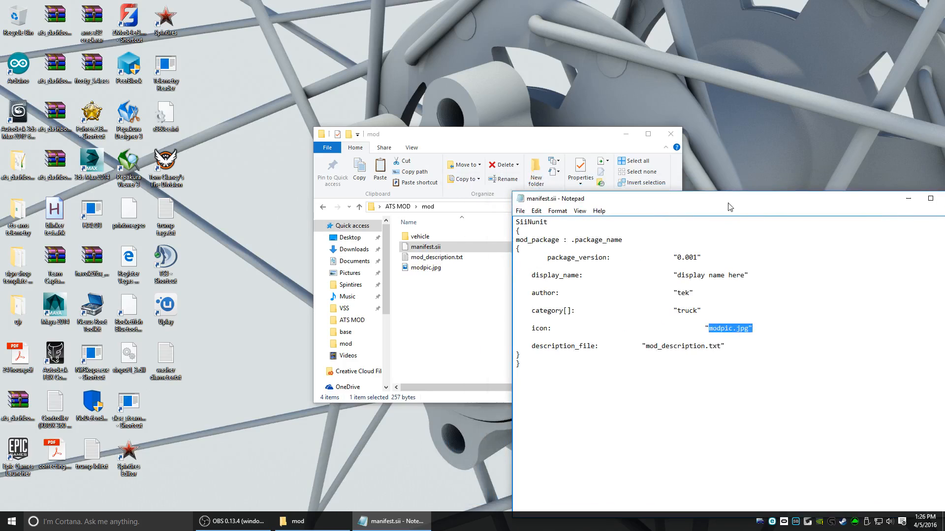
{"action": "left_click", "coordinate": [426, 267]}
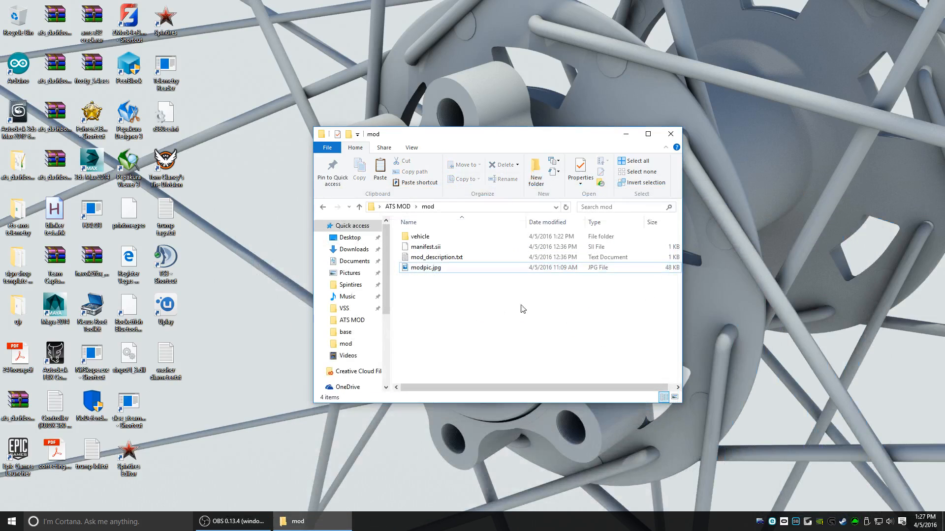
Step: Archive all four mod items as mod.scs in ZIP format with Store compression
{"action": "key", "text": "ctrl+a"}
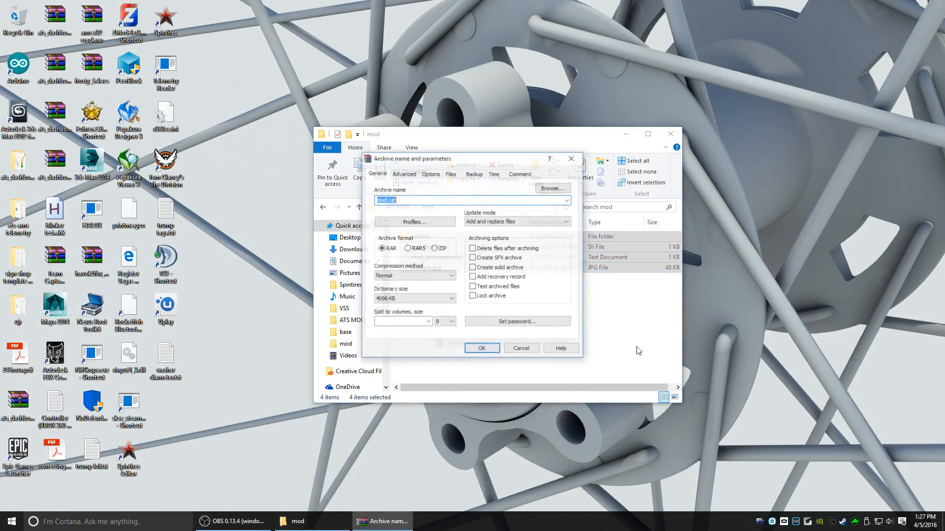
{"action": "left_click_drag", "start_coordinate": [413, 158], "coordinate": [729, 254]}
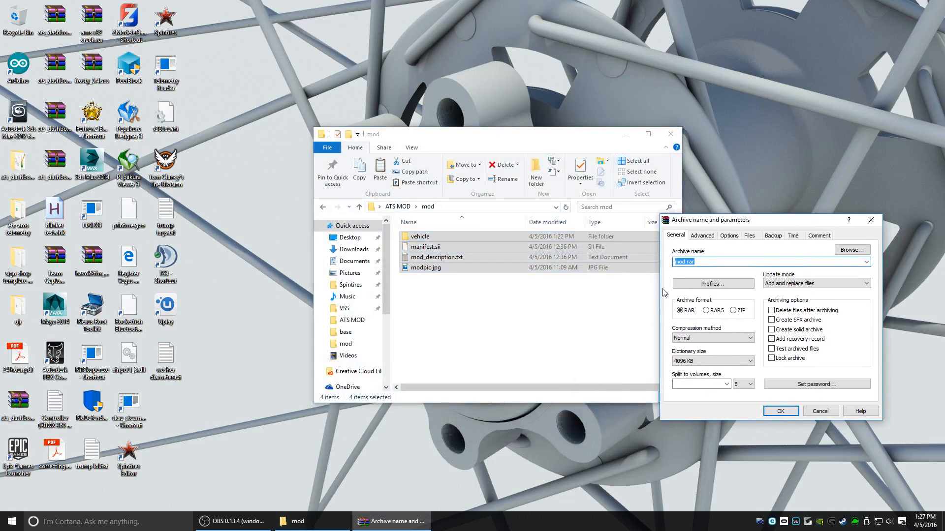
{"action": "left_click", "coordinate": [696, 262]}
{"action": "type", "text": "scs"}
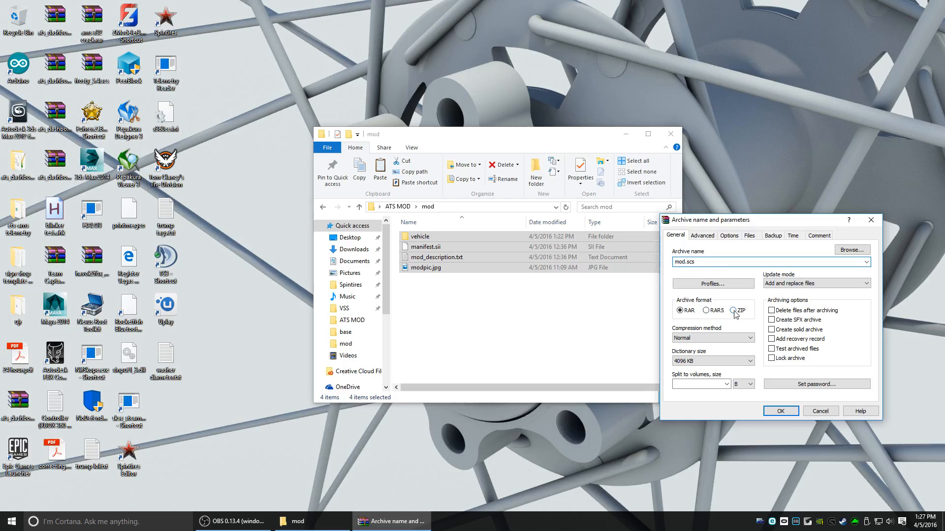
{"action": "left_click", "coordinate": [733, 310]}
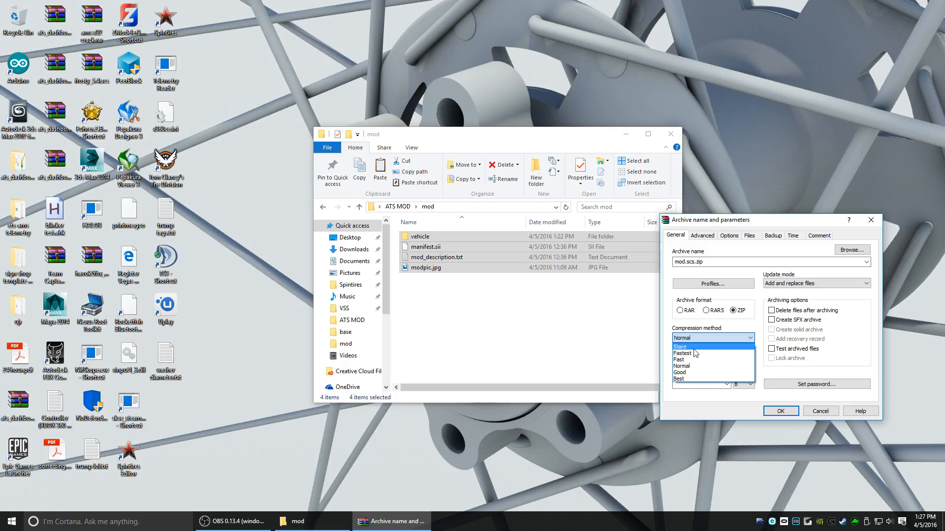
{"action": "left_click", "coordinate": [680, 346]}
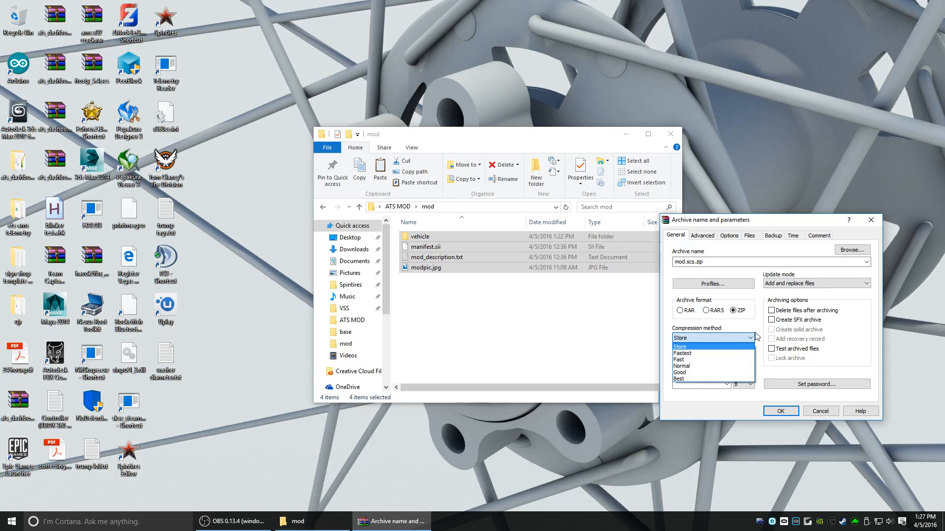
{"action": "left_click", "coordinate": [679, 346]}
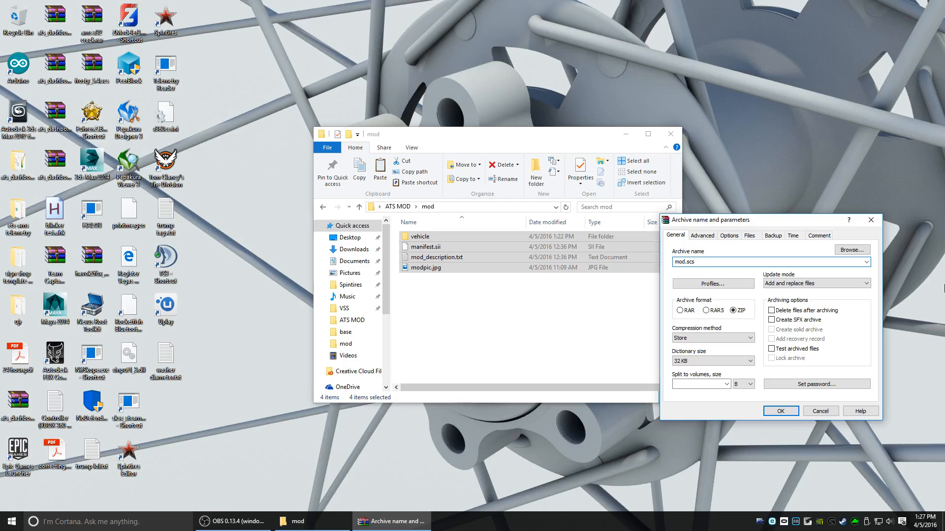
{"action": "left_click", "coordinate": [781, 410]}
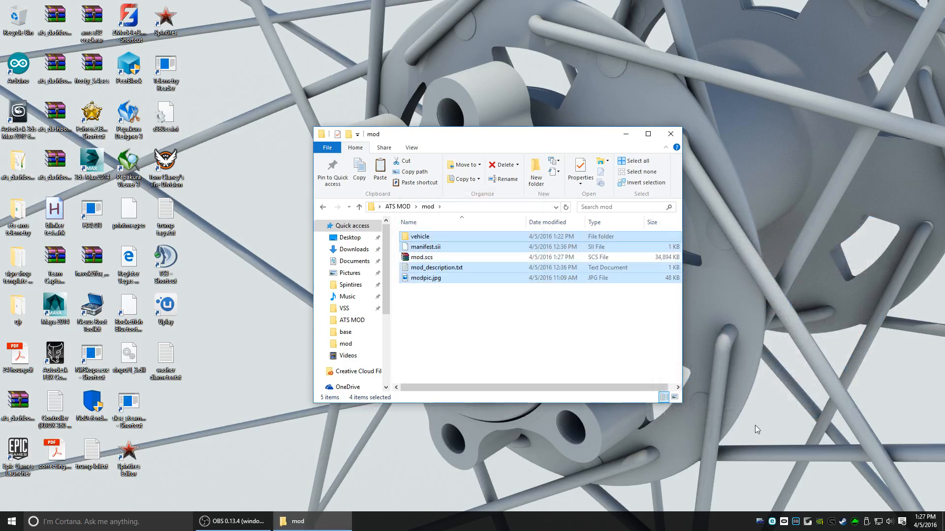
Step: Copy mod.scs into Documents\American Truck Simulator\mod beside the other mod packages
{"action": "left_click", "coordinate": [421, 257]}
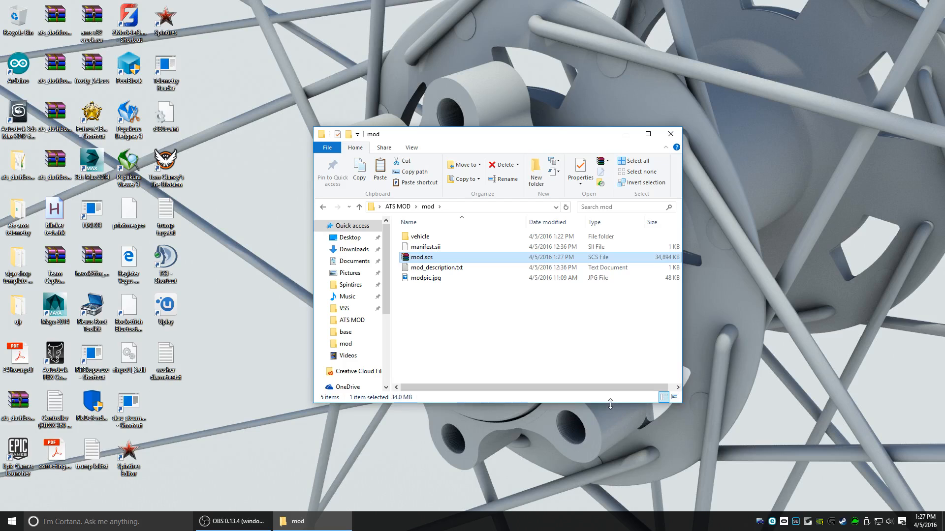
{"action": "right_click", "coordinate": [422, 256]}
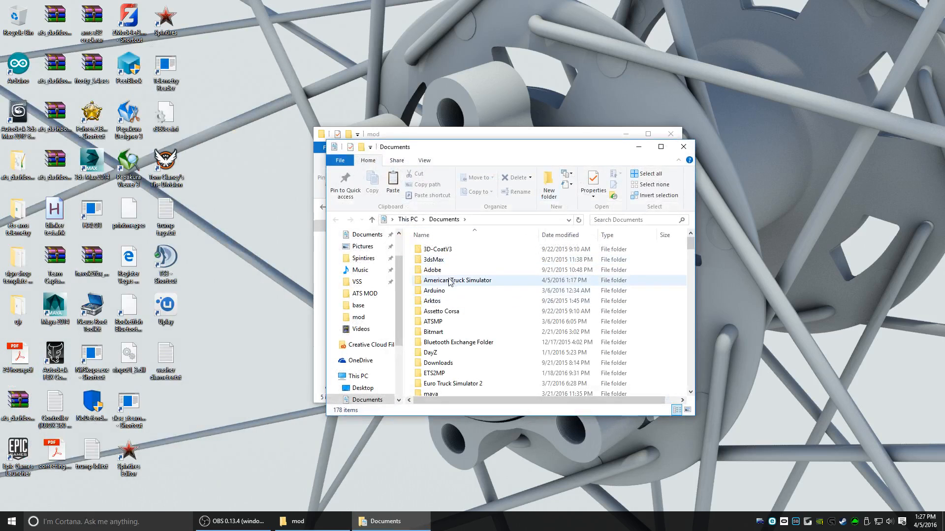
{"action": "double_click", "coordinate": [457, 280]}
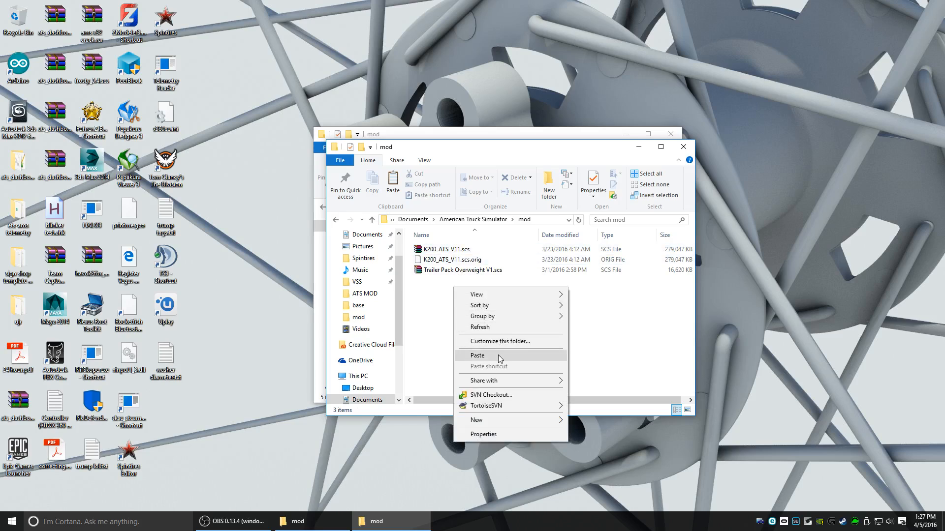
{"action": "left_click", "coordinate": [477, 355]}
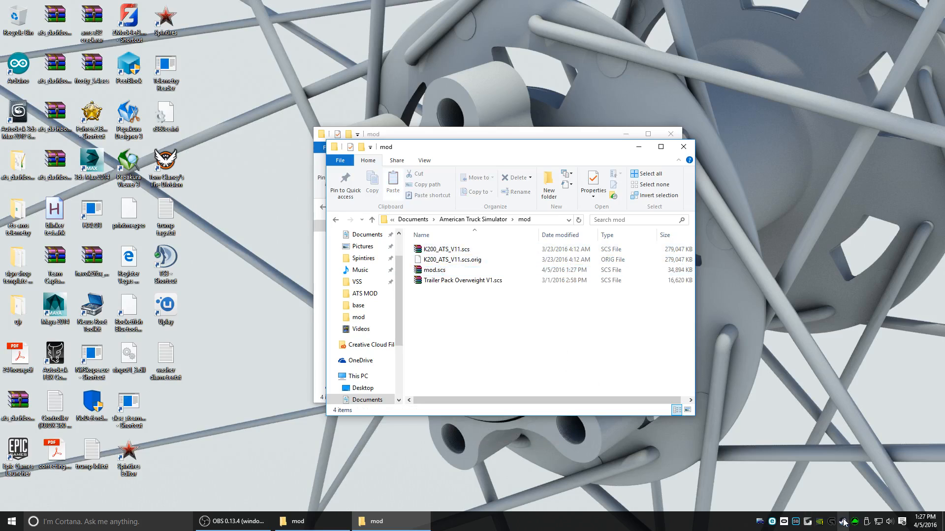
{"action": "mouse_move", "coordinate": [415, 368]}
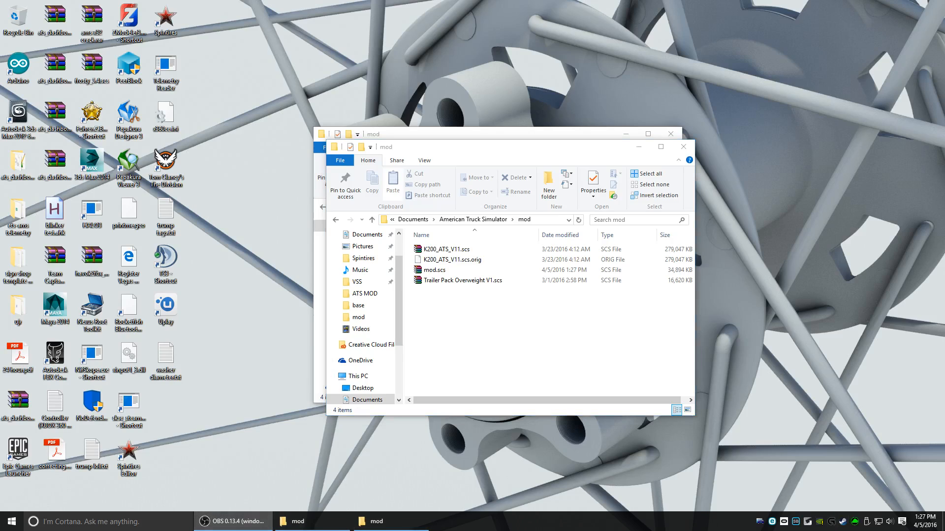
{"action": "left_click", "coordinate": [855, 521]}
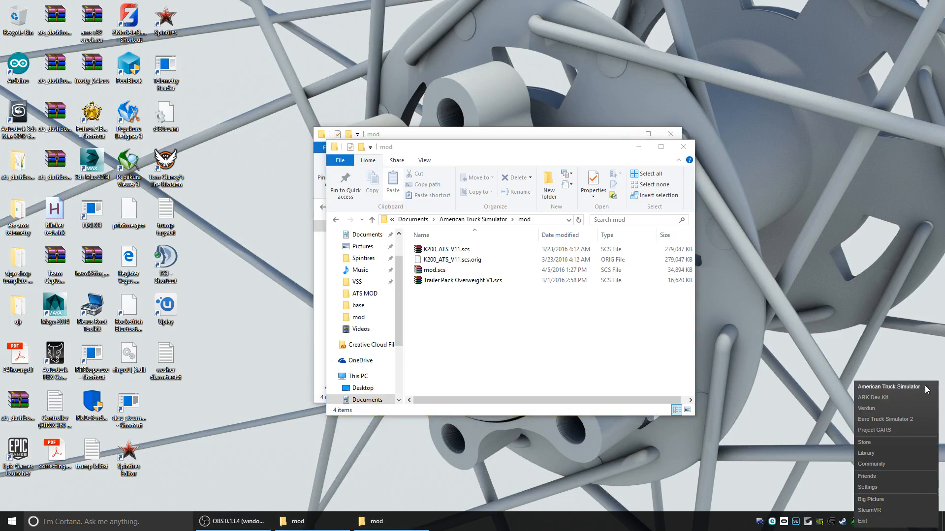
Step: Launch American Truck Simulator from Steam with the default launch option
{"action": "left_click", "coordinate": [889, 387]}
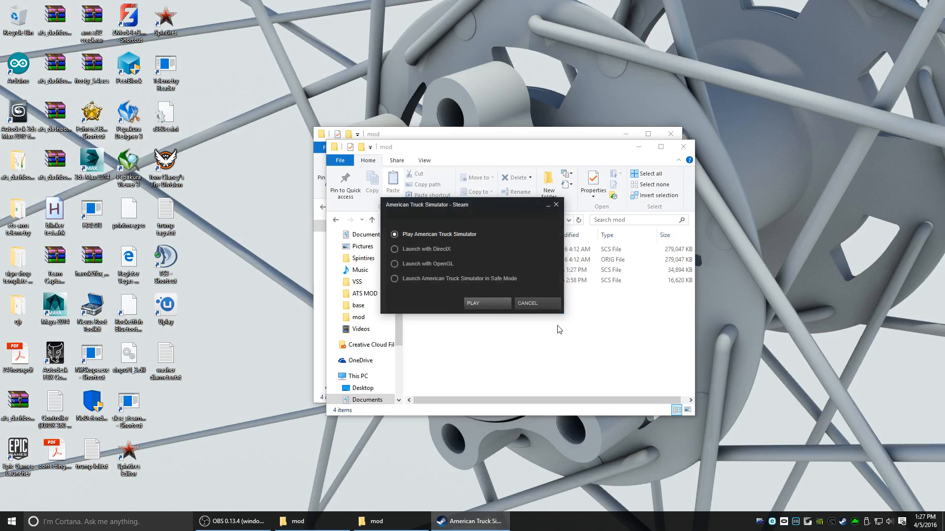
{"action": "left_click", "coordinate": [527, 303]}
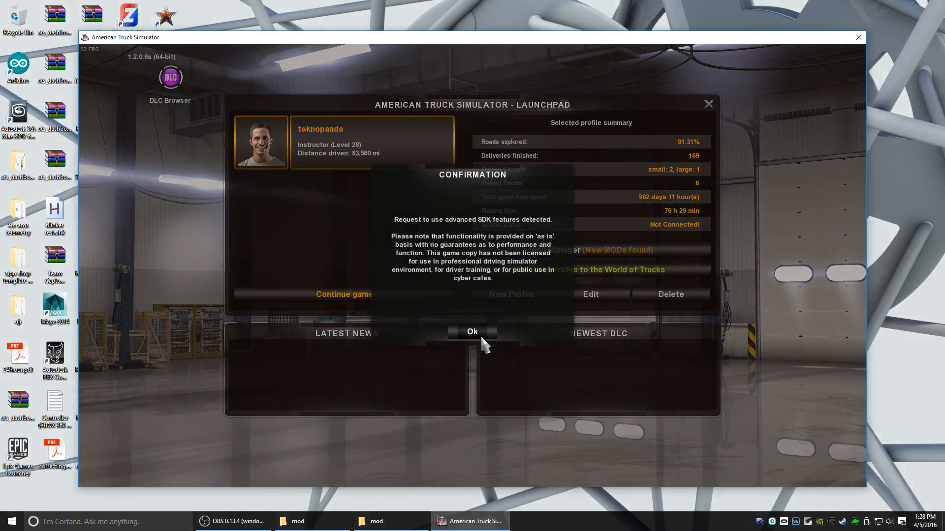
Step: Accept the SDK features notice and continue the saved game
{"action": "left_click", "coordinate": [473, 332]}
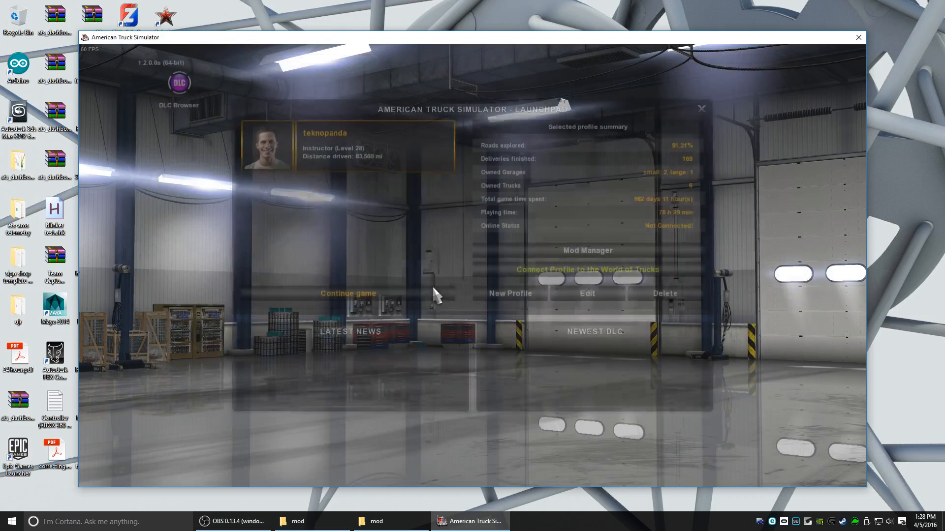
{"action": "left_click", "coordinate": [345, 294]}
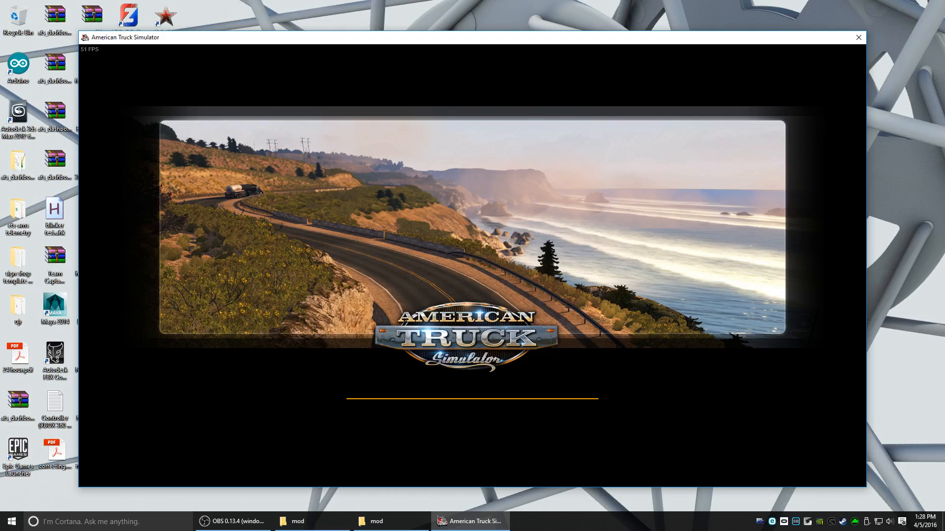